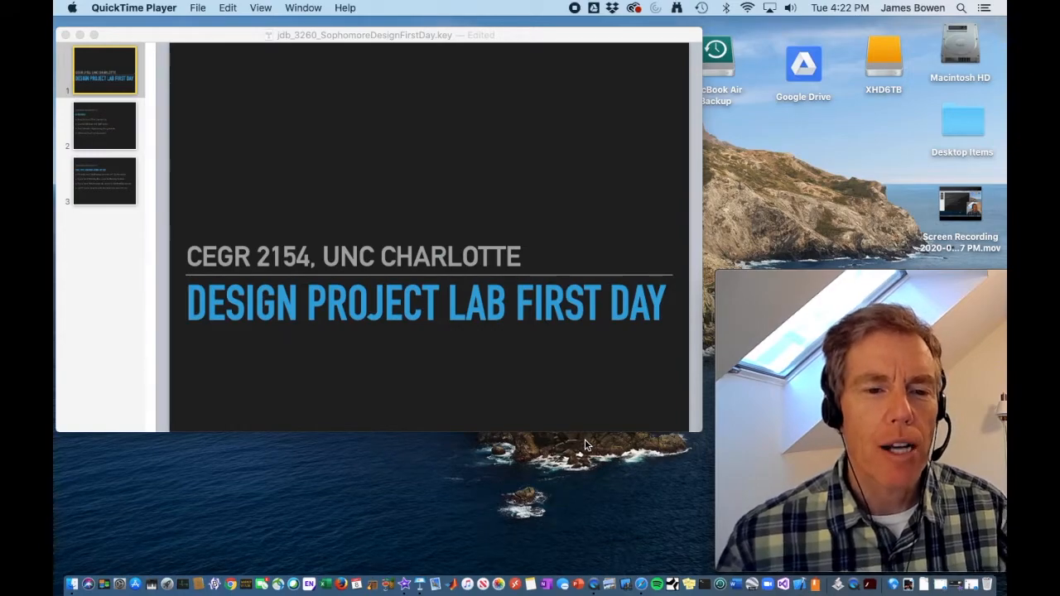
Step: Select slide 2 to show the 'In This Video' agenda slide
left_click(105, 125)
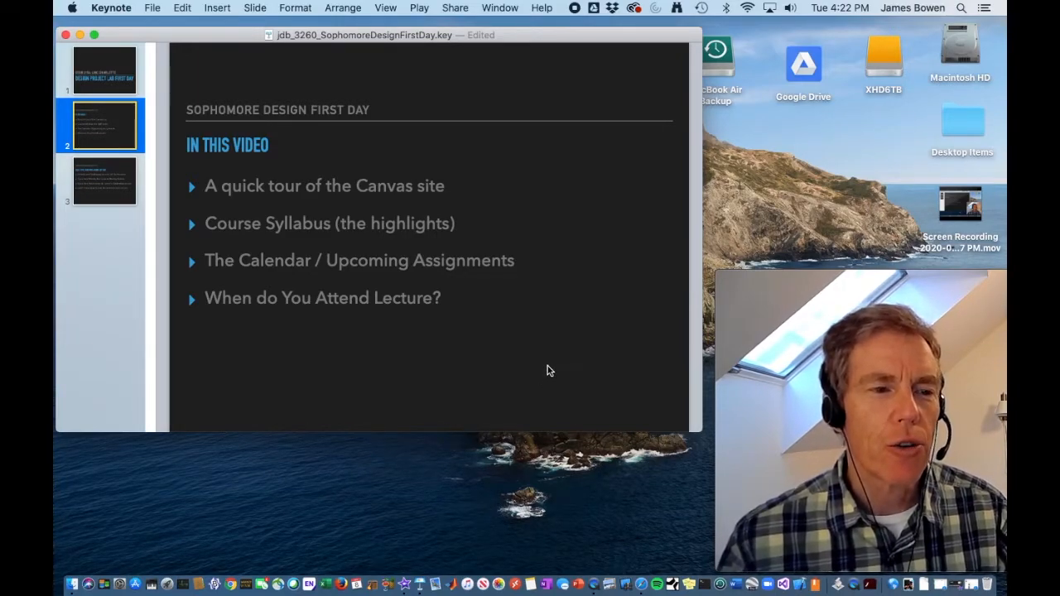
mouse_move(533, 381)
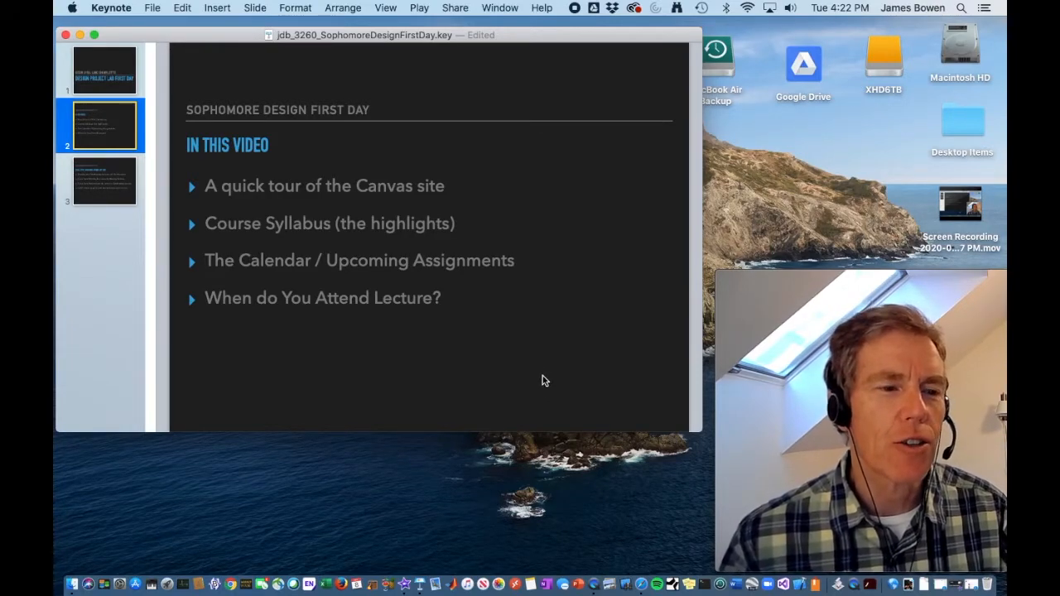
mouse_move(340, 250)
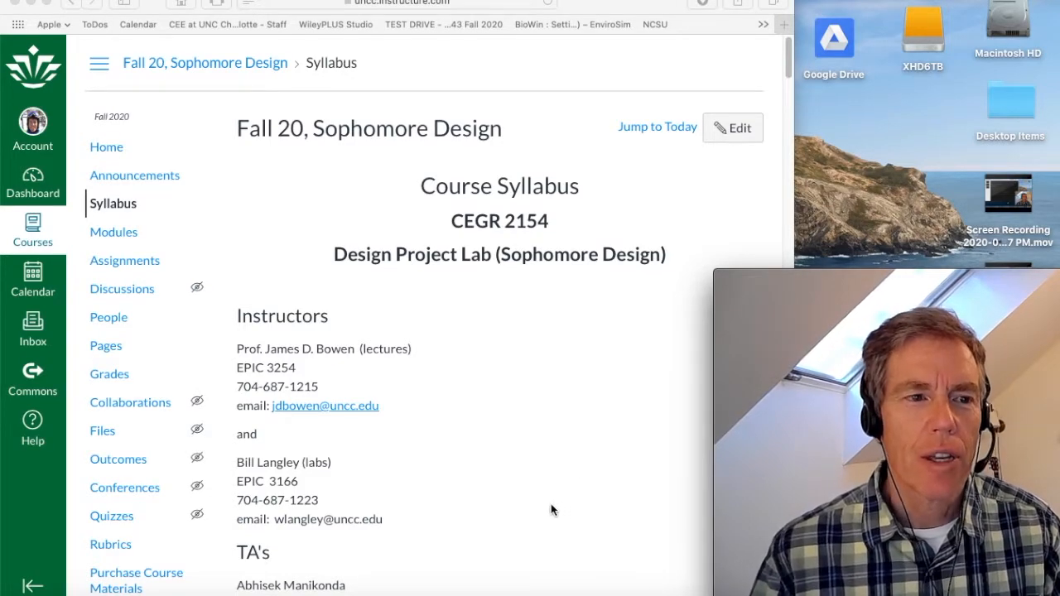
mouse_move(521, 363)
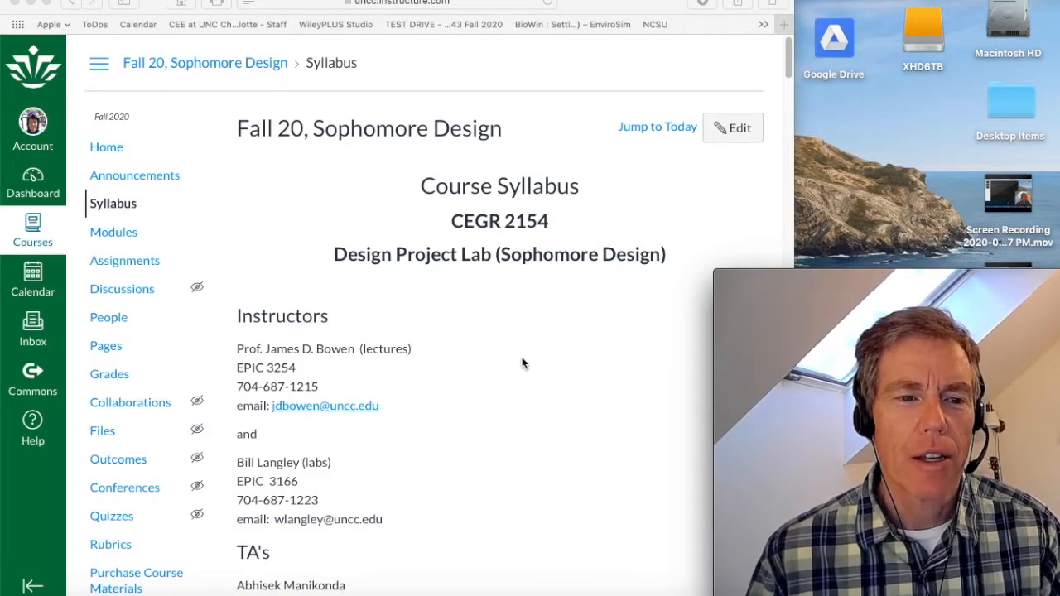
Step: Scroll the syllabus through instructors, course goals and text to the 100% grading breakdown
scroll("down", 3)
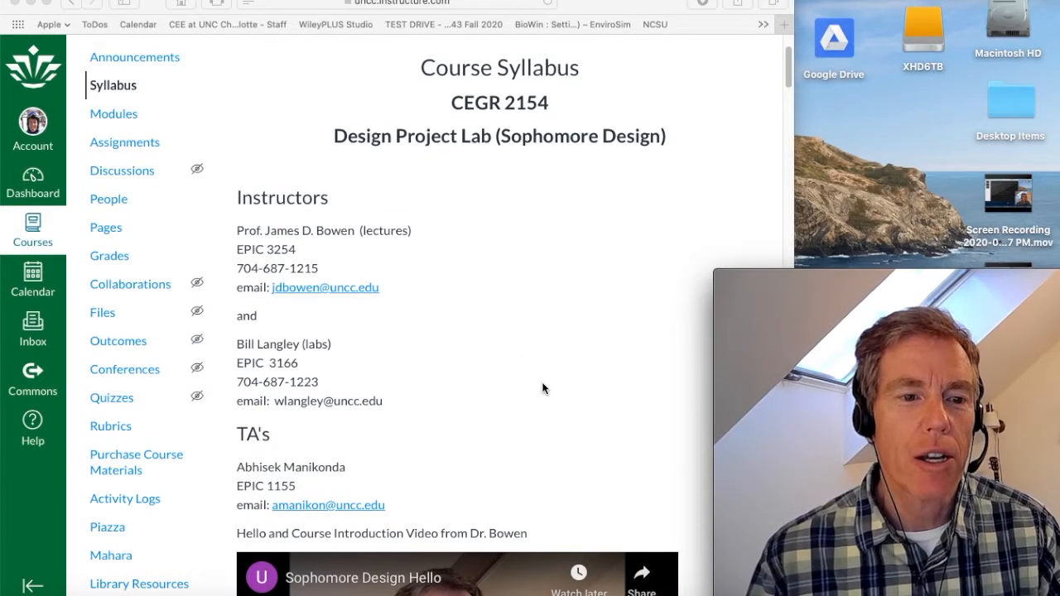
scroll("down", 3)
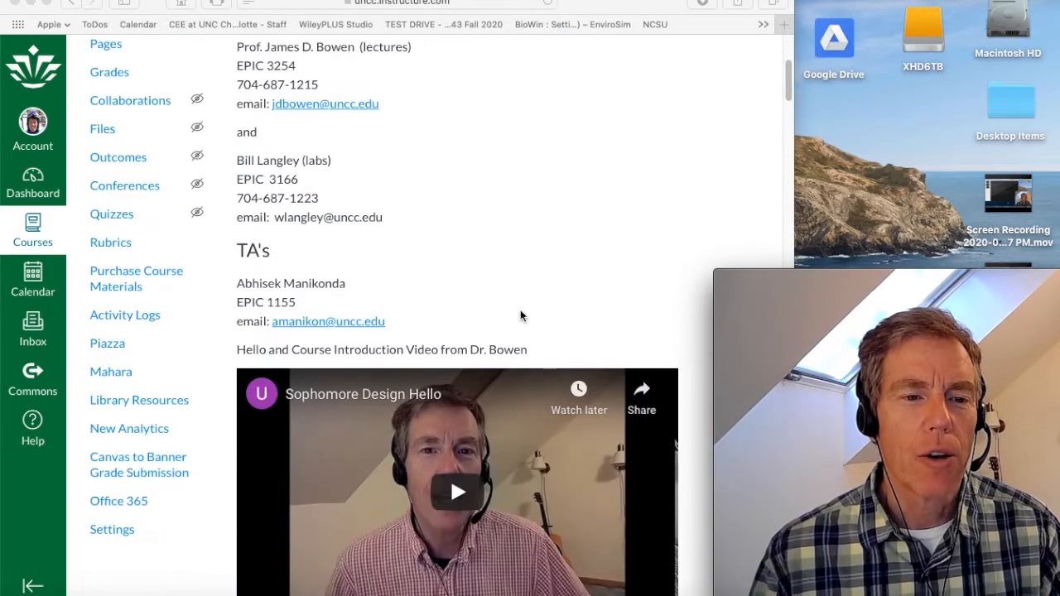
mouse_move(544, 342)
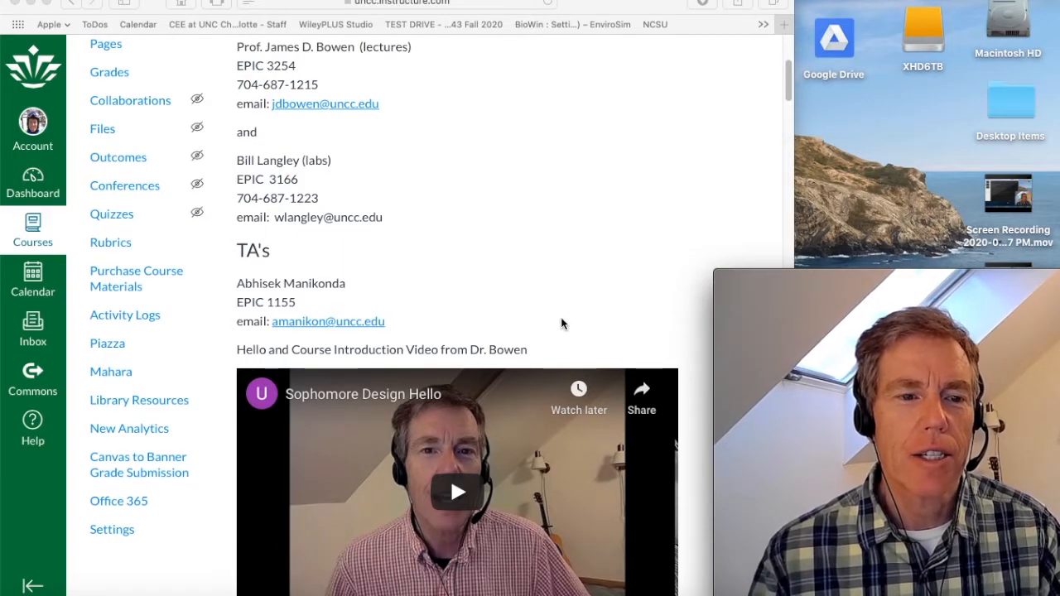
scroll("down", 3)
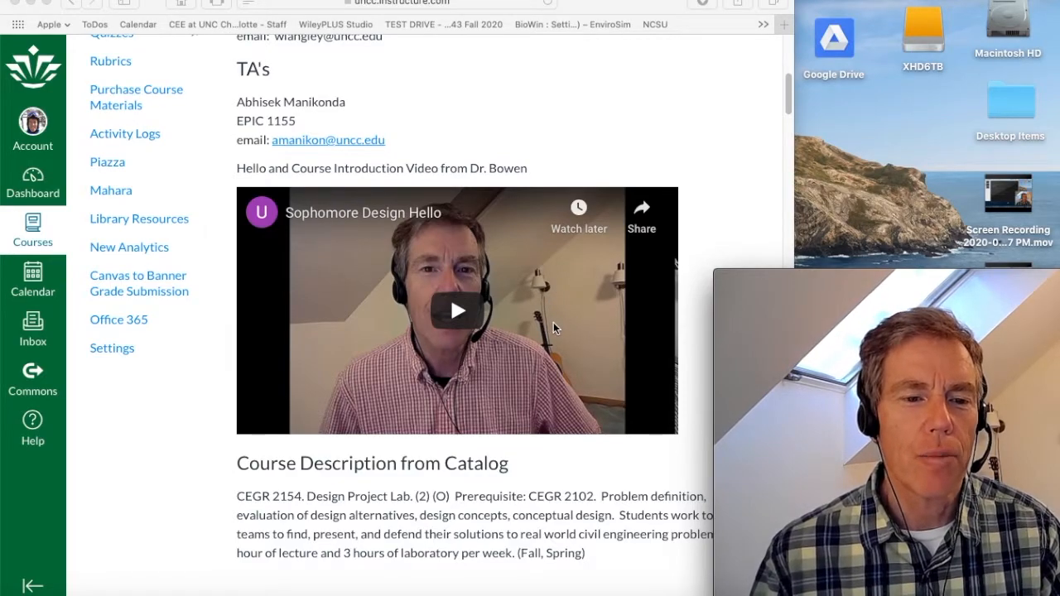
scroll("down", 3)
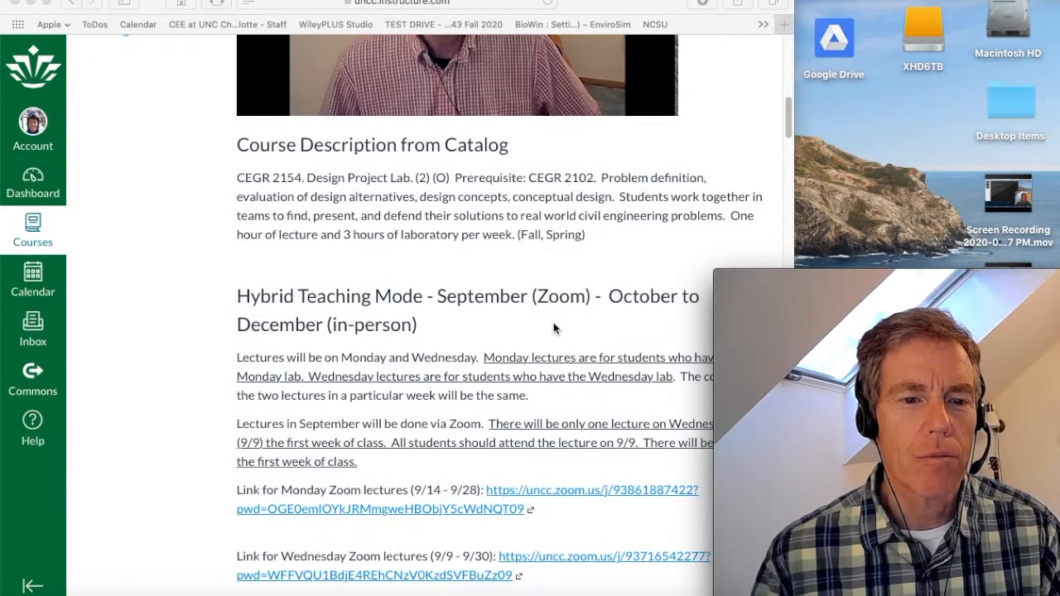
mouse_move(545, 366)
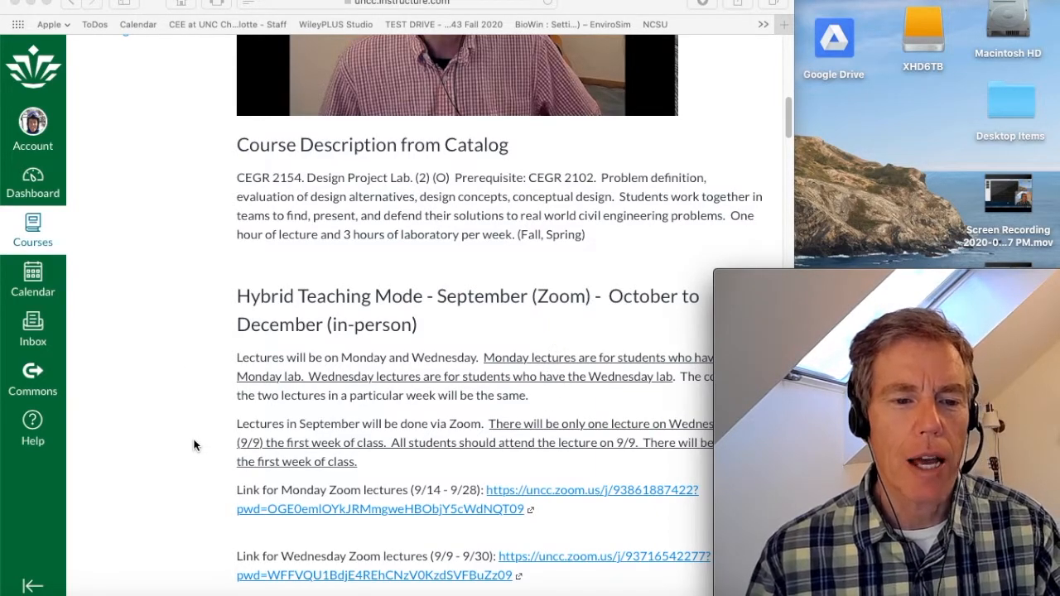
scroll("down", 3)
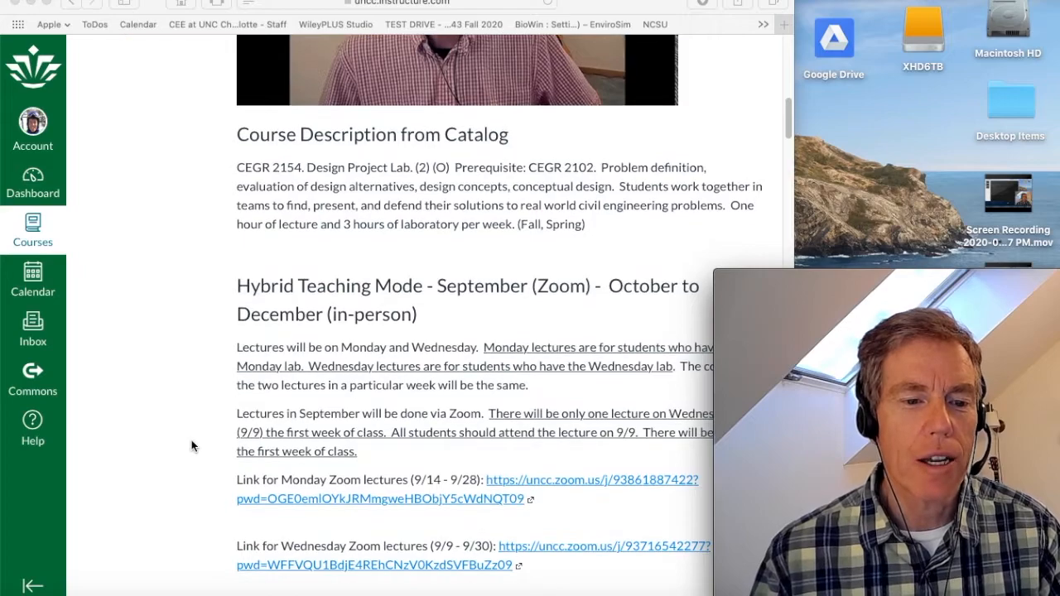
scroll("down", 3)
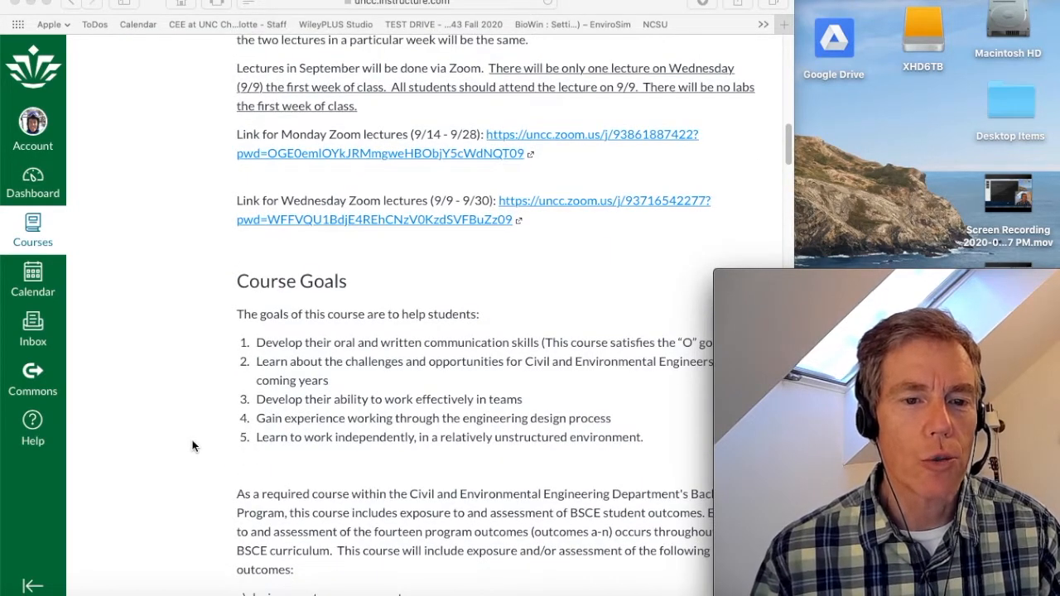
scroll("down", 3)
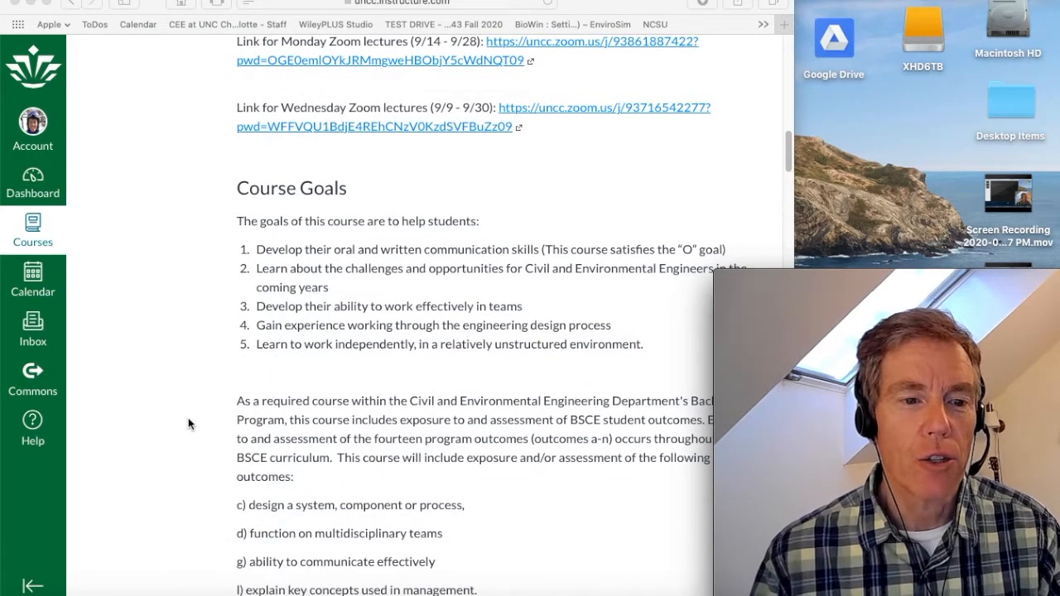
scroll("down", 3)
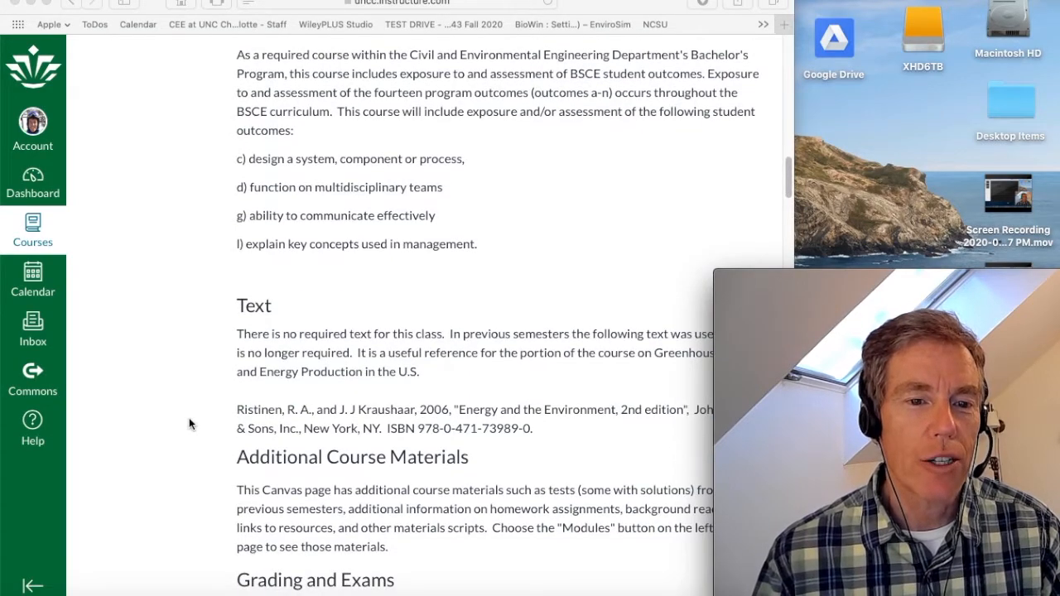
scroll("down", 3)
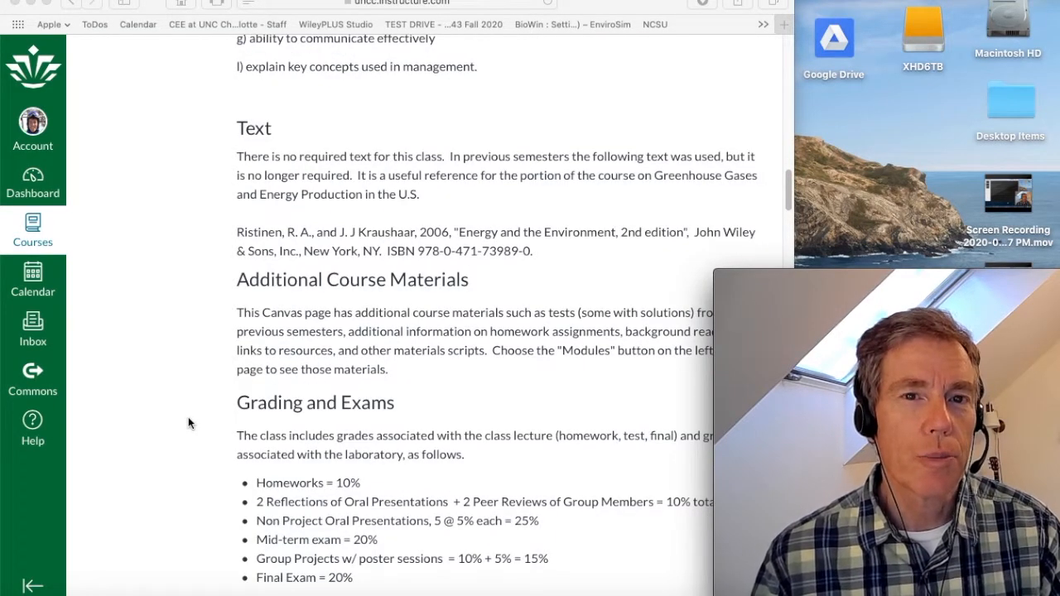
scroll("down", 3)
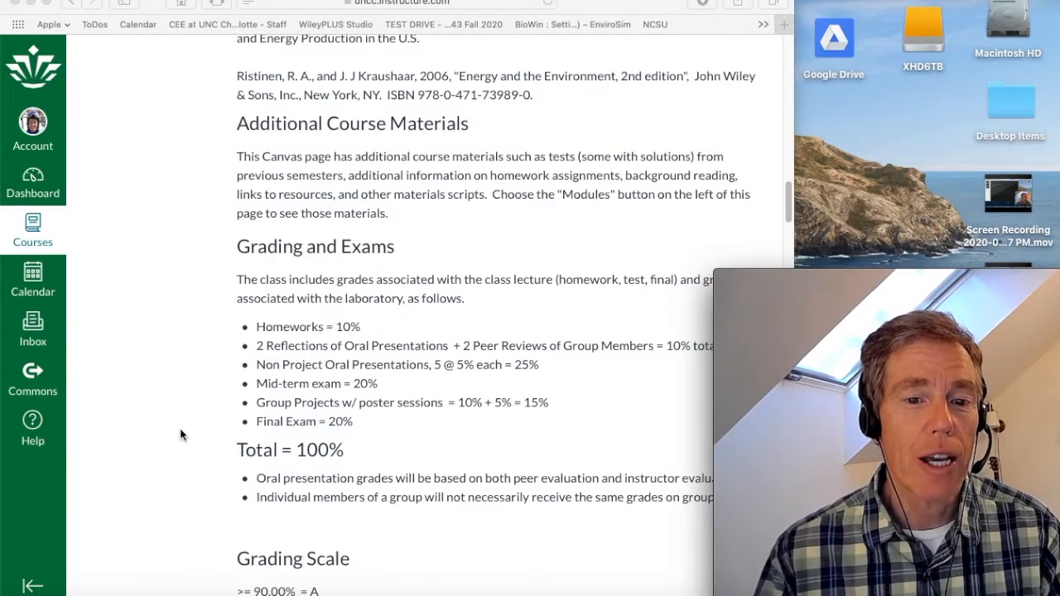
mouse_move(178, 472)
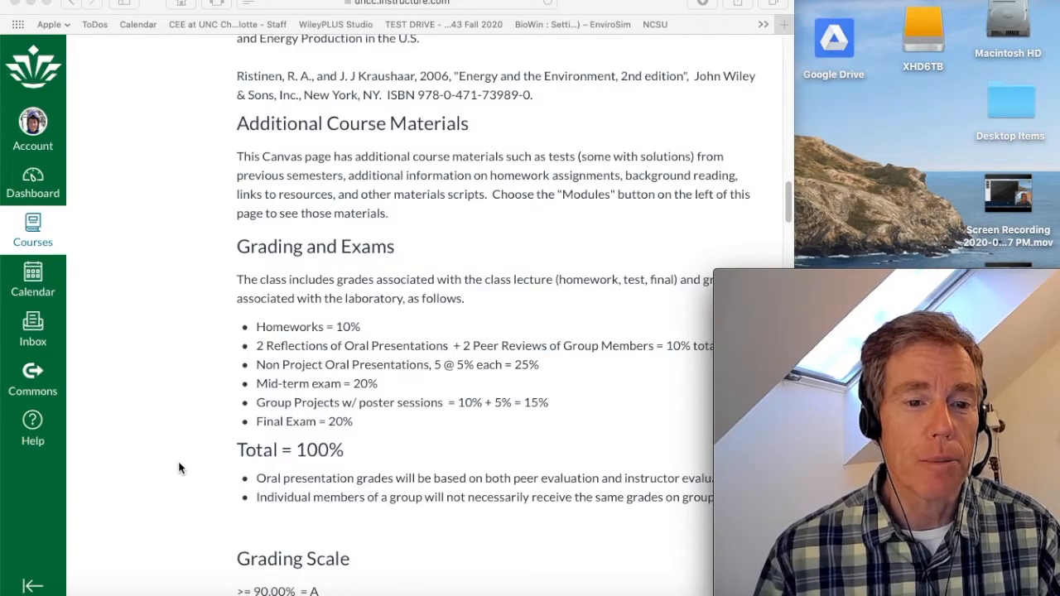
scroll("down", 3)
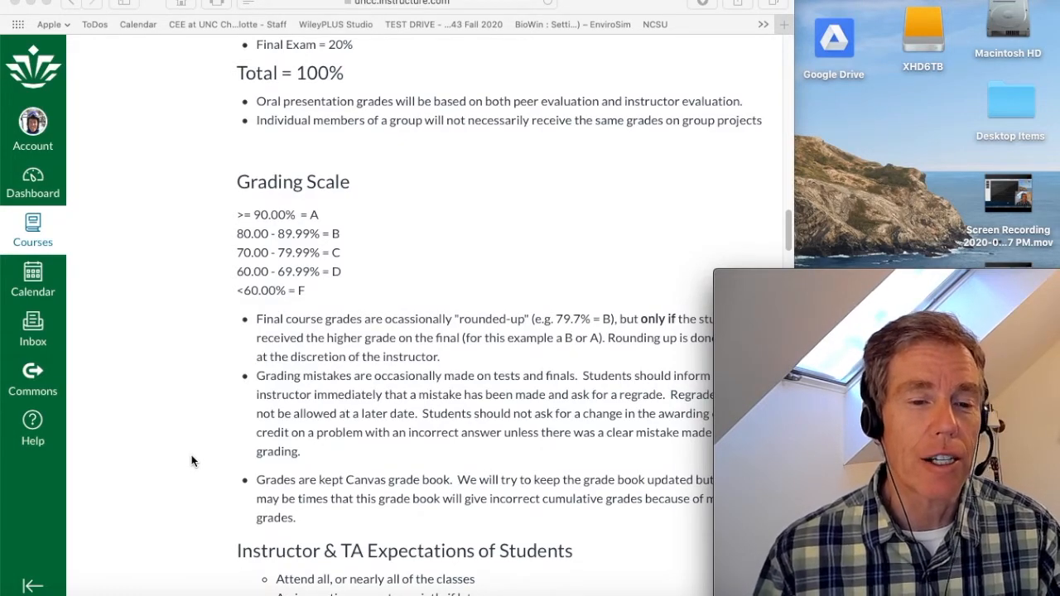
scroll("down", 3)
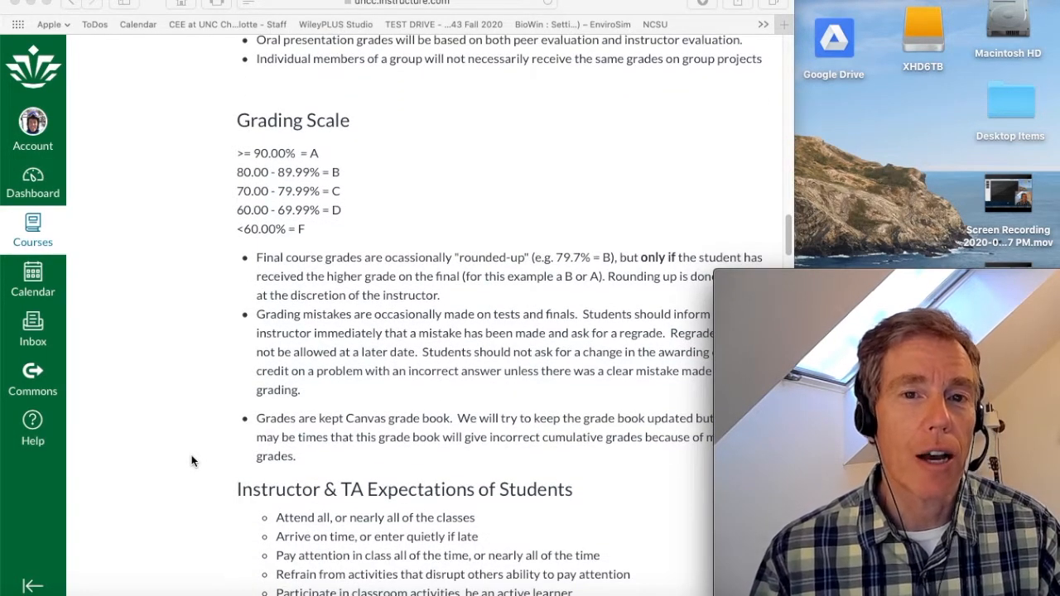
scroll("down", 3)
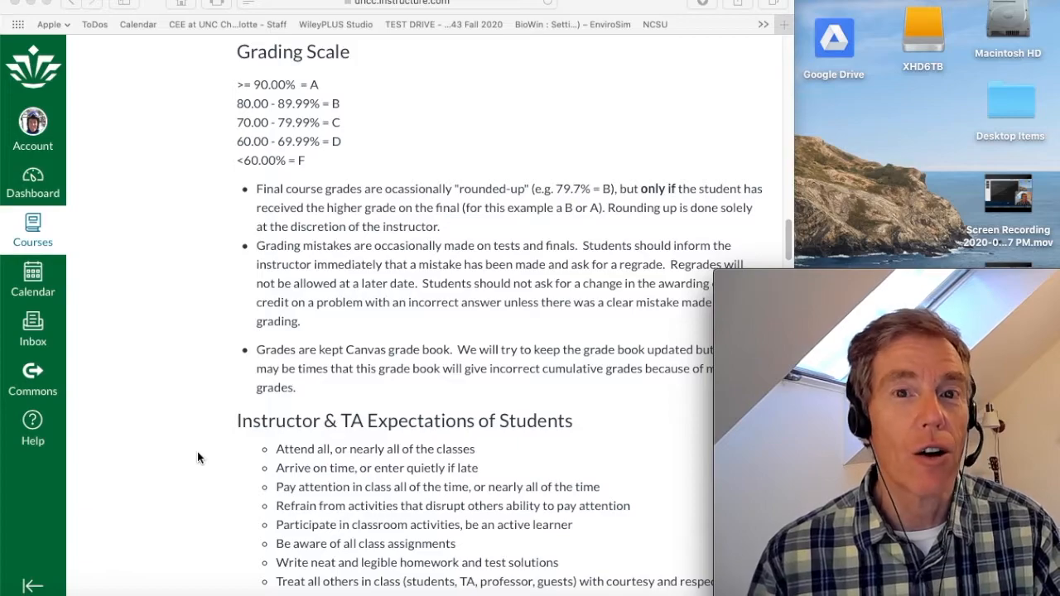
Step: Scroll past classroom conduct to Technology Requirements and the COVID-19 student conduct policy
scroll("down", 3)
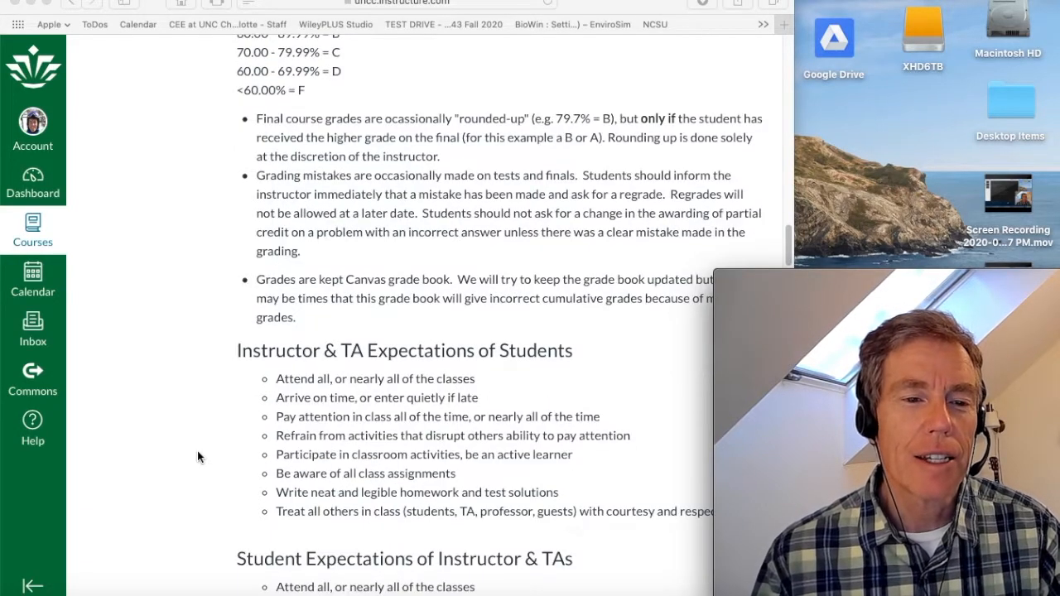
scroll("down", 3)
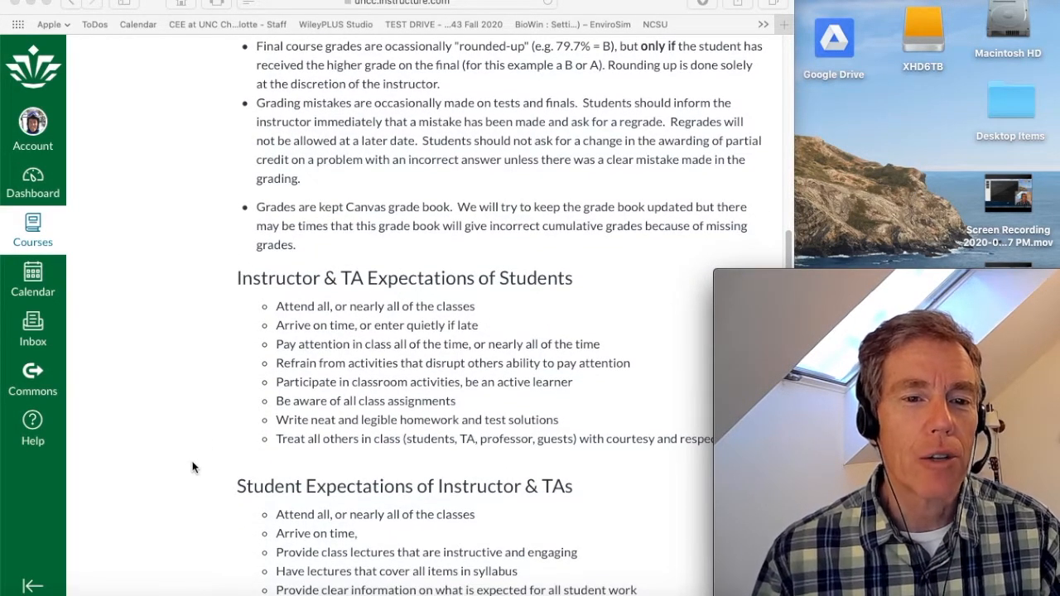
mouse_move(199, 458)
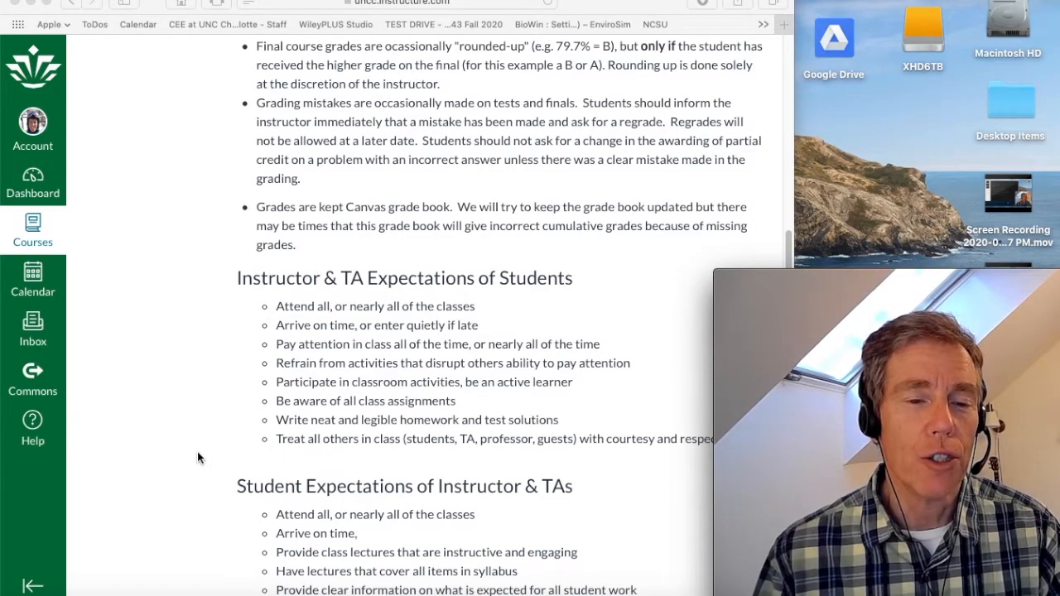
mouse_move(232, 425)
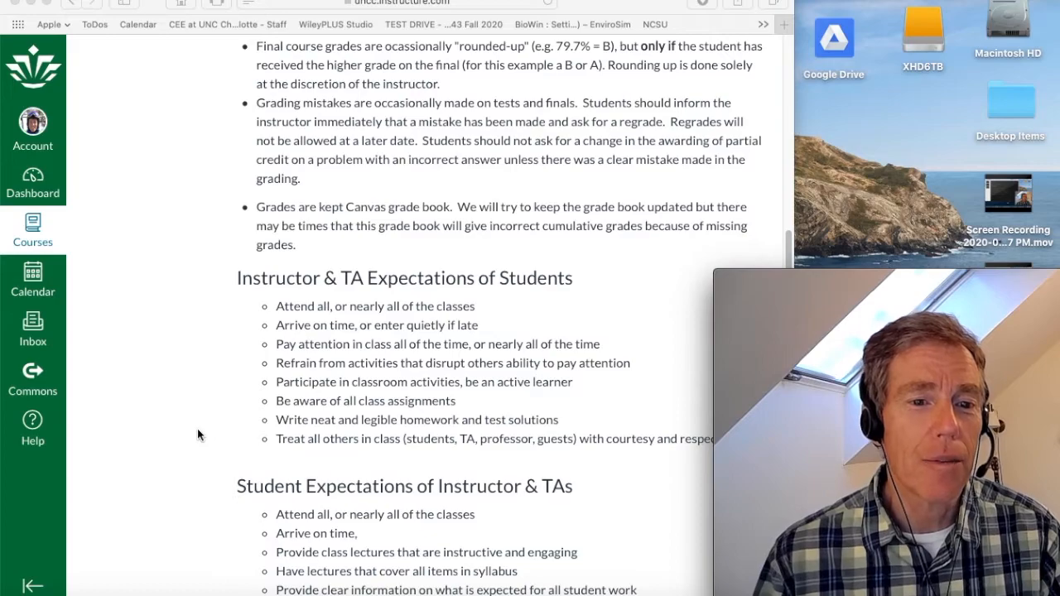
mouse_move(208, 430)
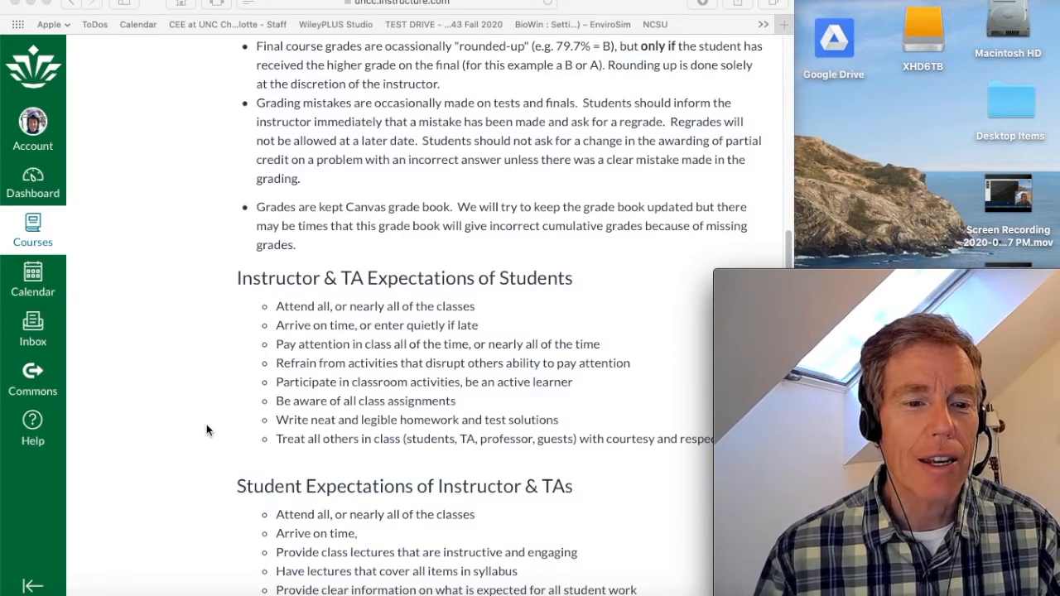
scroll("down", 3)
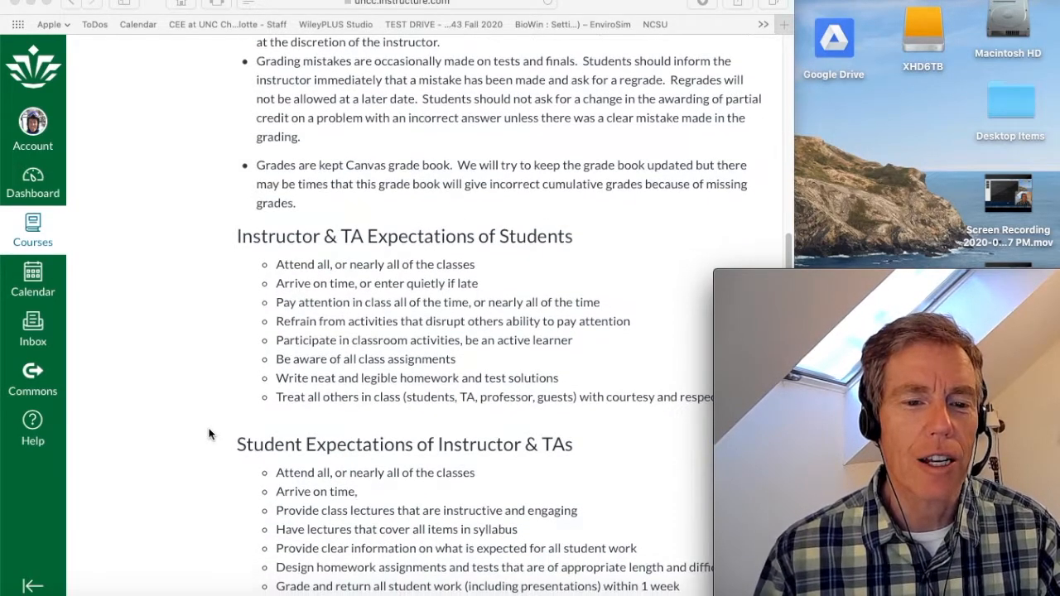
scroll("down", 3)
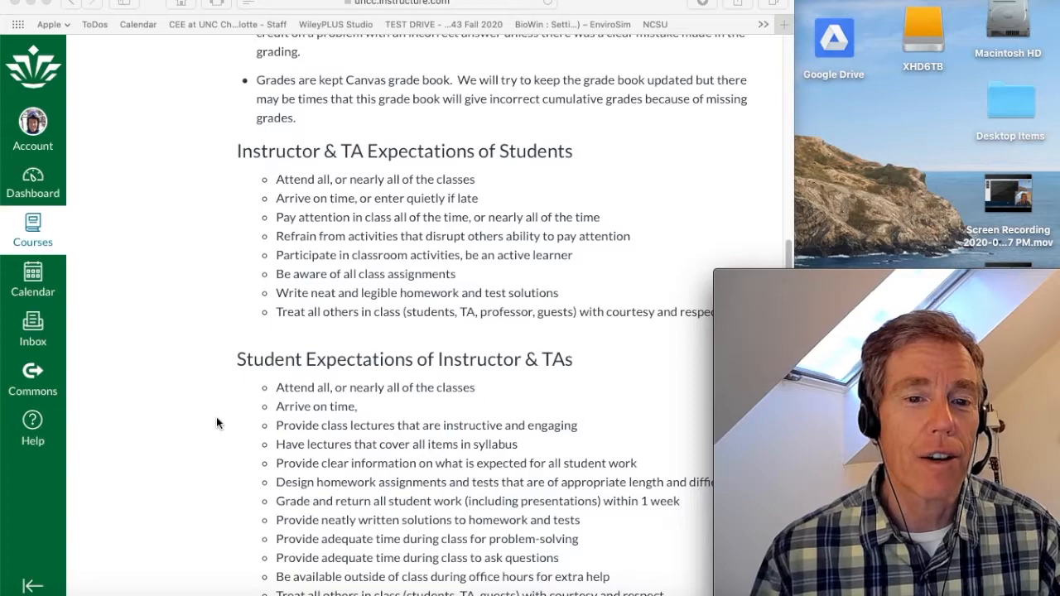
scroll("down", 3)
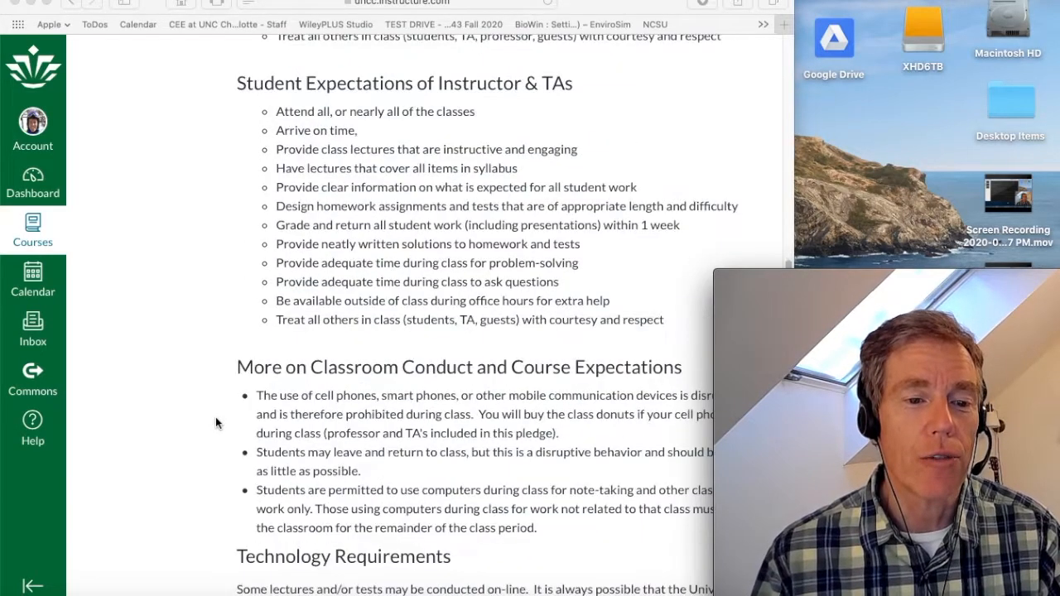
scroll("down", 3)
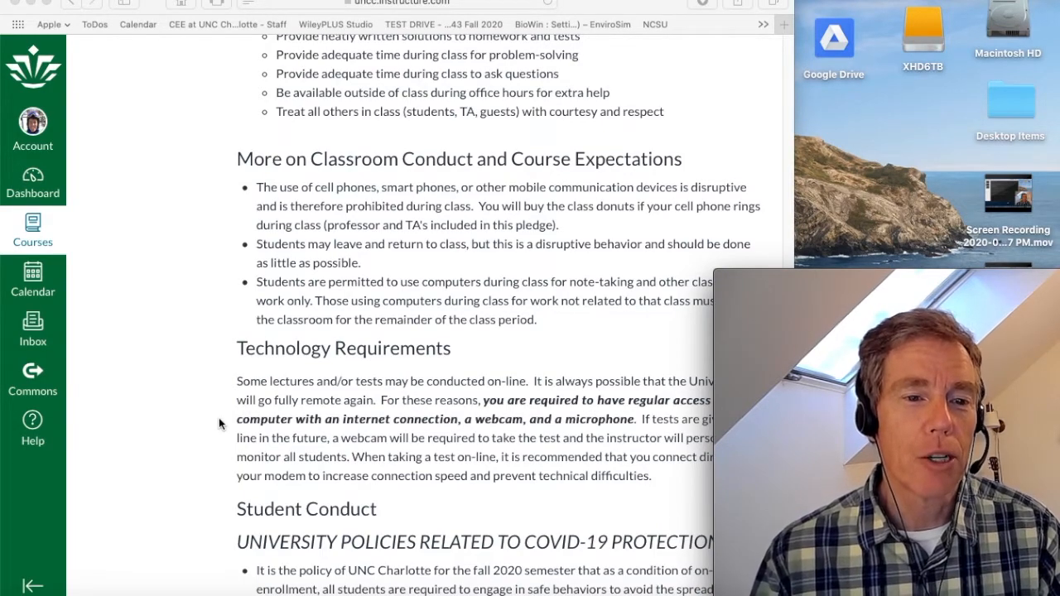
scroll("down", 3)
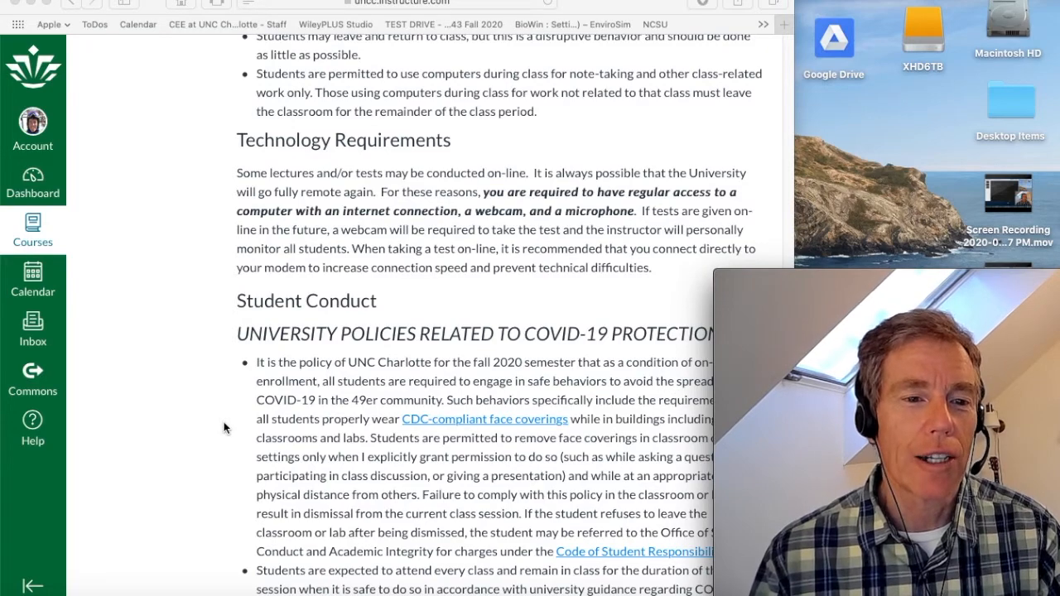
Step: Scroll past Academic Integrity and disability accommodations to the Course Summary due dates
scroll("down", 3)
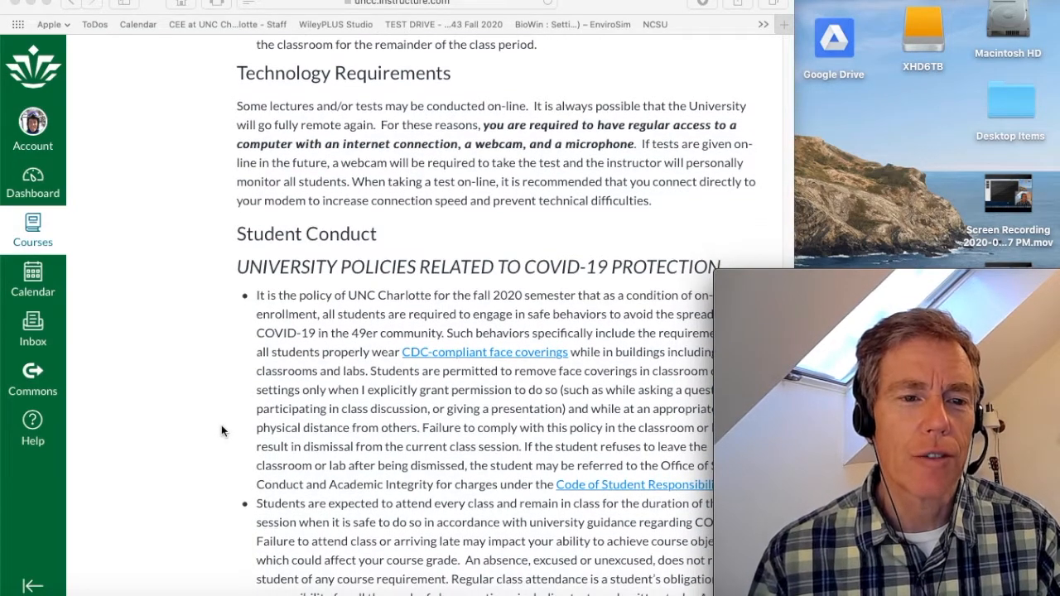
scroll("down", 3)
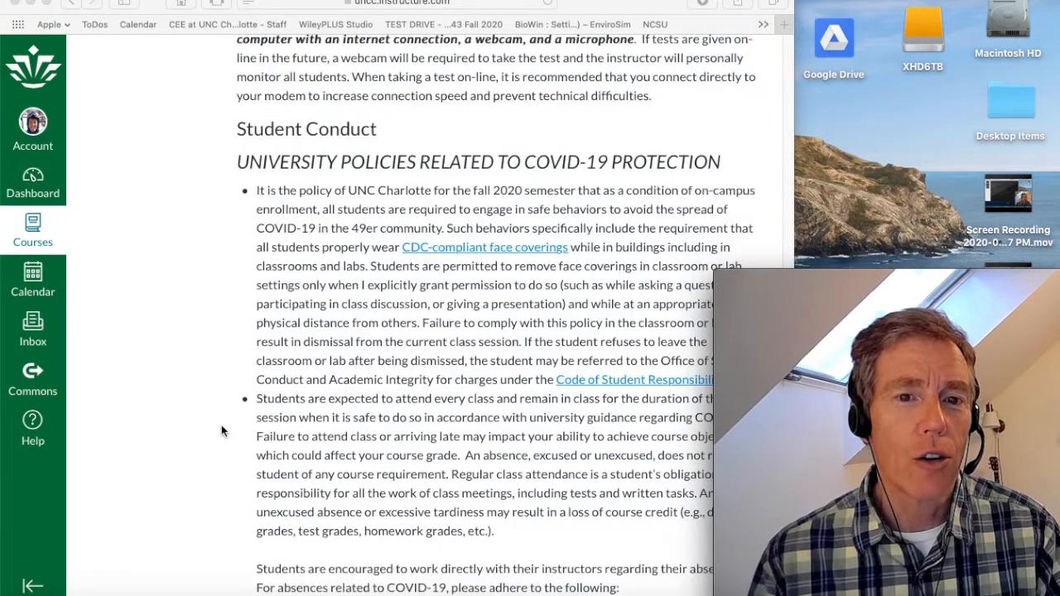
scroll("down", 3)
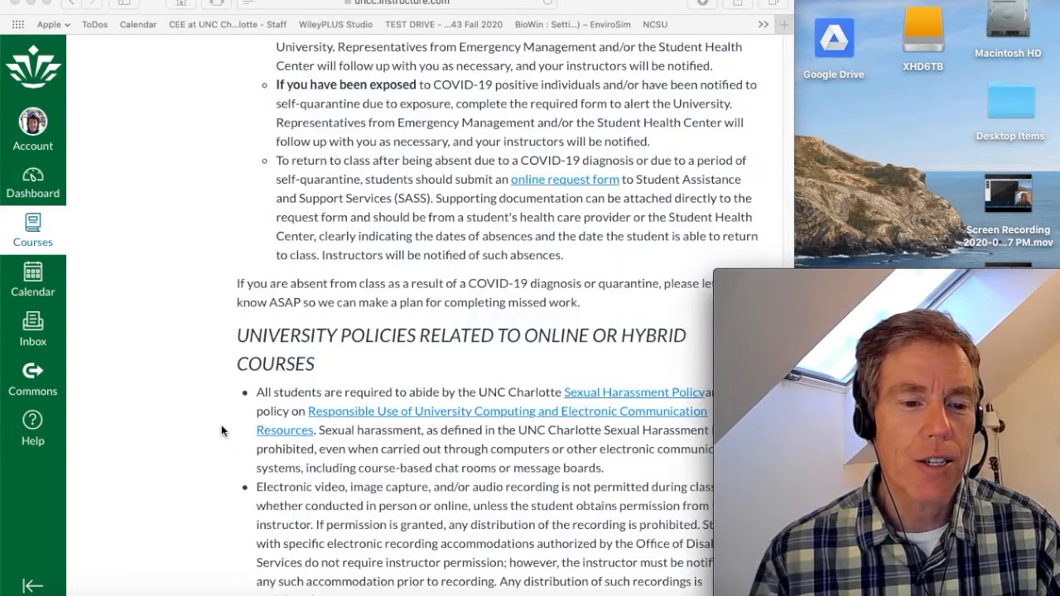
scroll("down", 3)
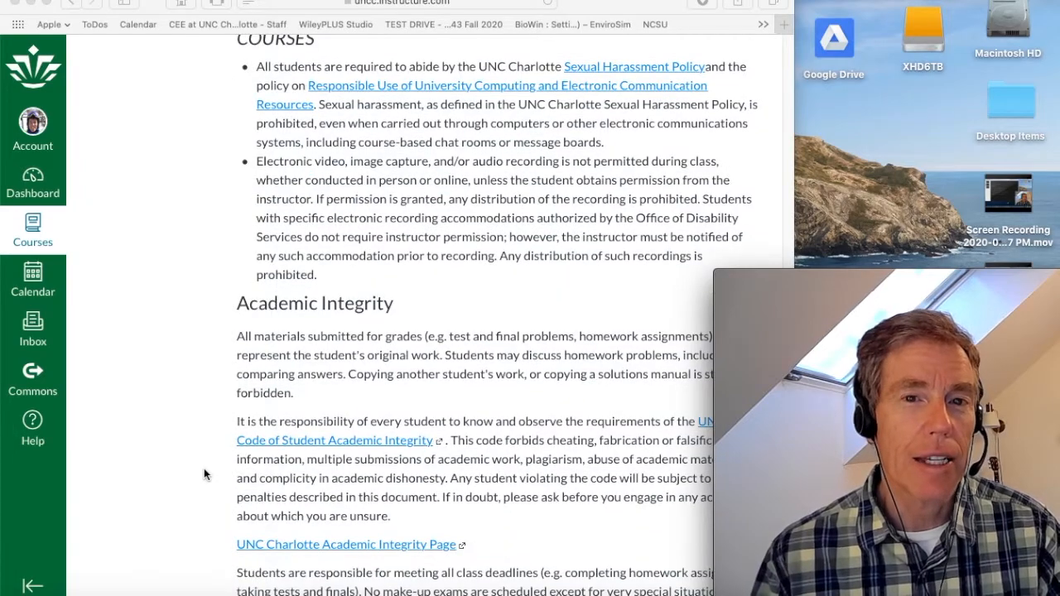
scroll("down", 3)
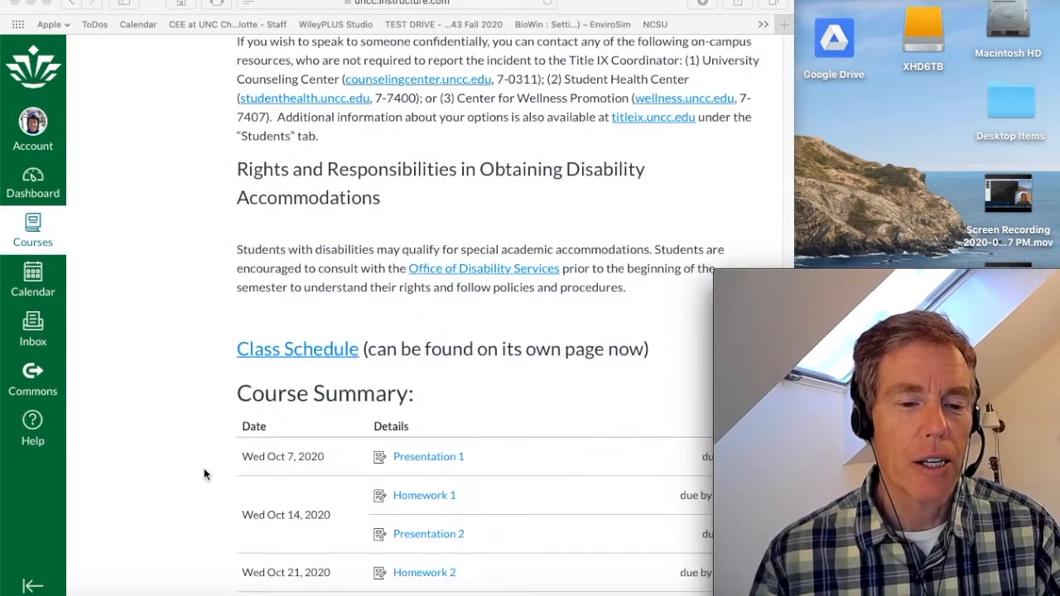
mouse_move(188, 415)
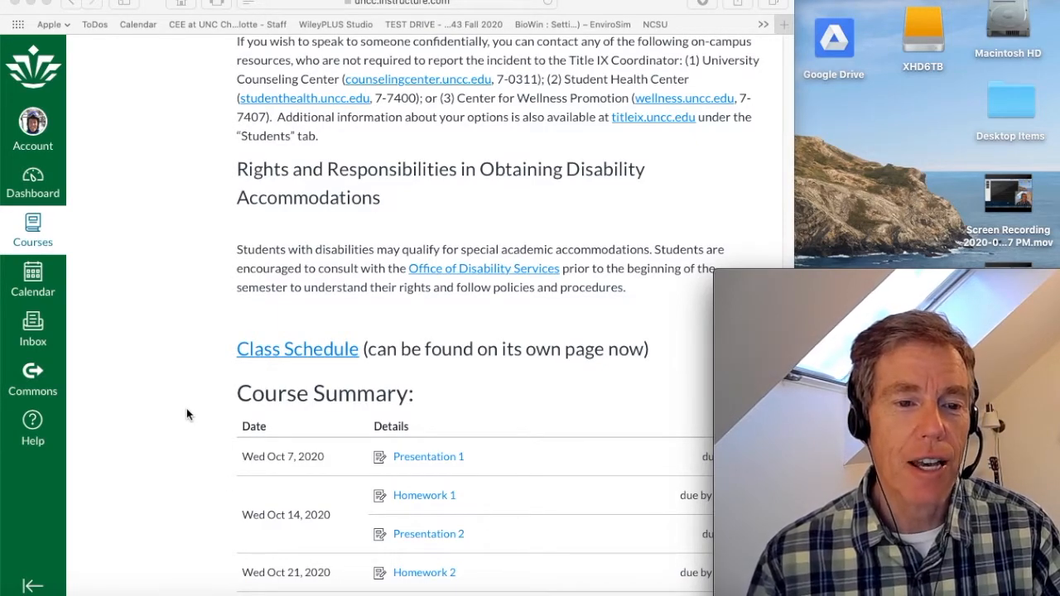
Step: Follow the Class Schedule link to the weekly Course Schedule page
left_click(297, 349)
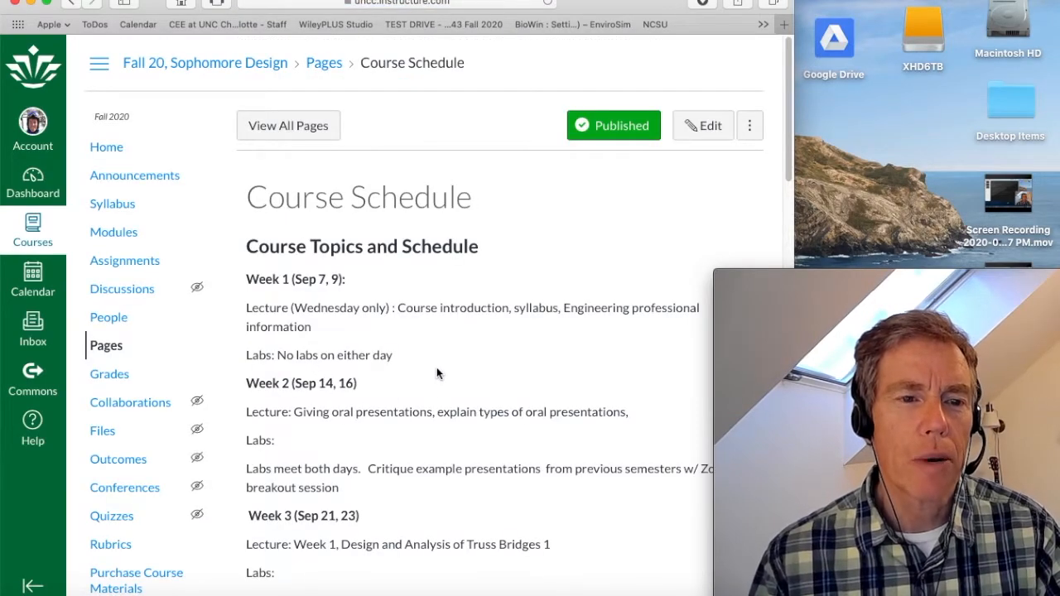
mouse_move(462, 368)
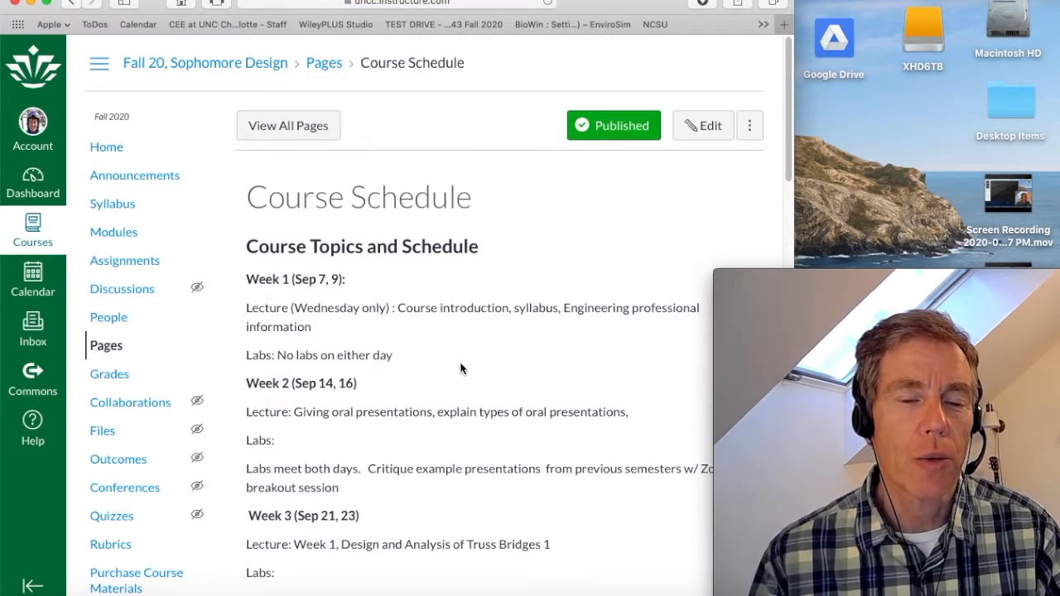
mouse_move(121, 289)
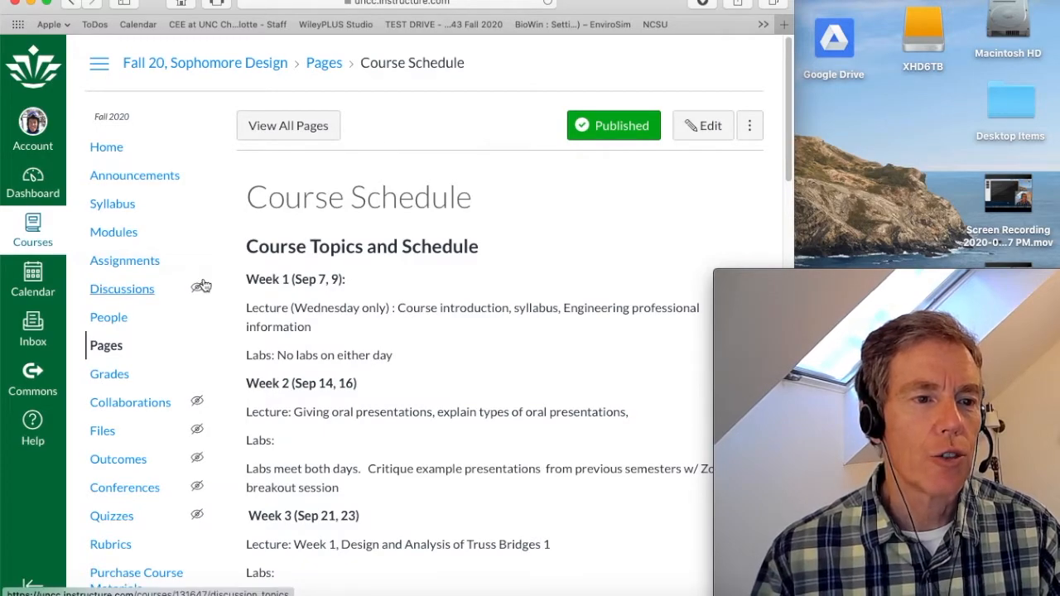
Step: Open Assignments and scroll through Homeworks, Presentations, Projects, Test & Final and Reflections
left_click(124, 261)
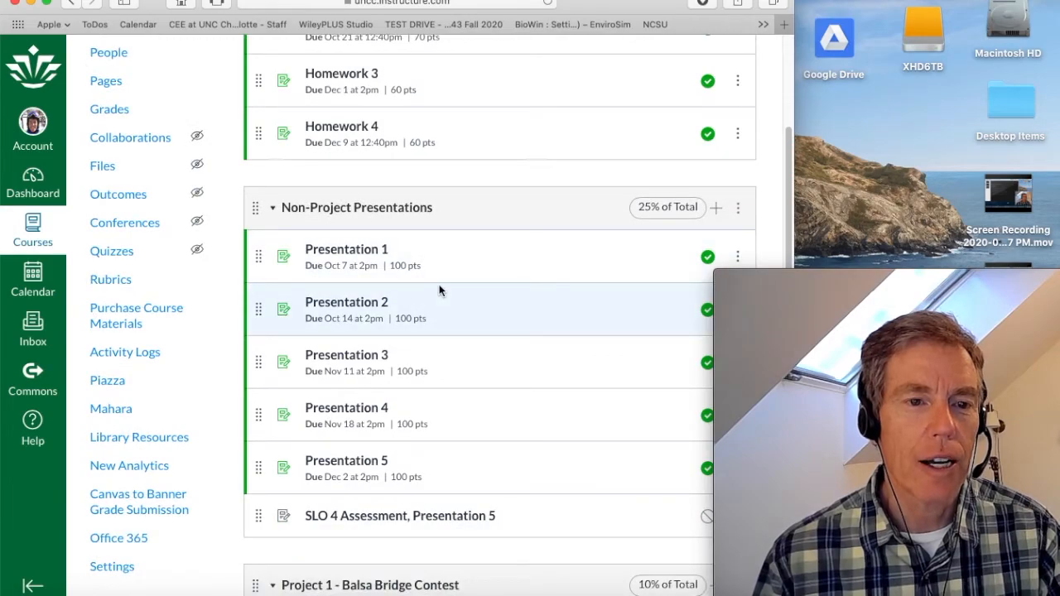
scroll("down", 3)
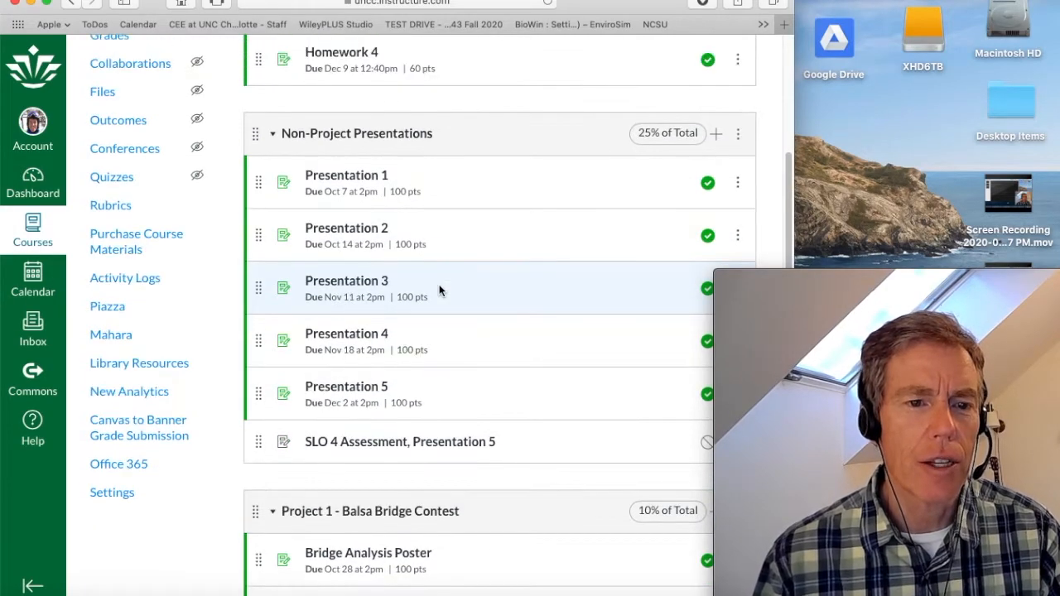
scroll("down", 3)
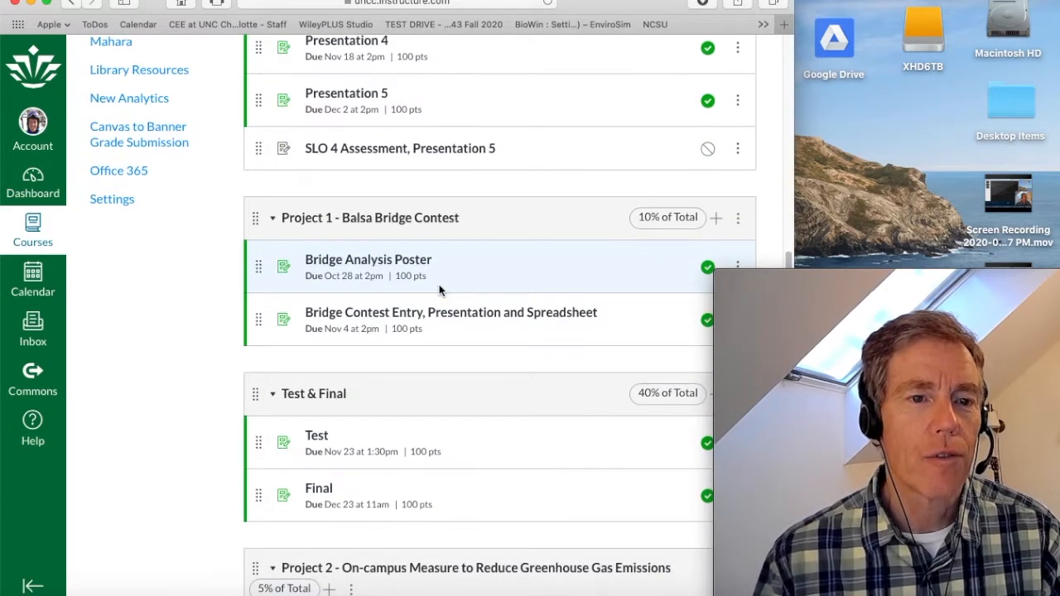
scroll("down", 3)
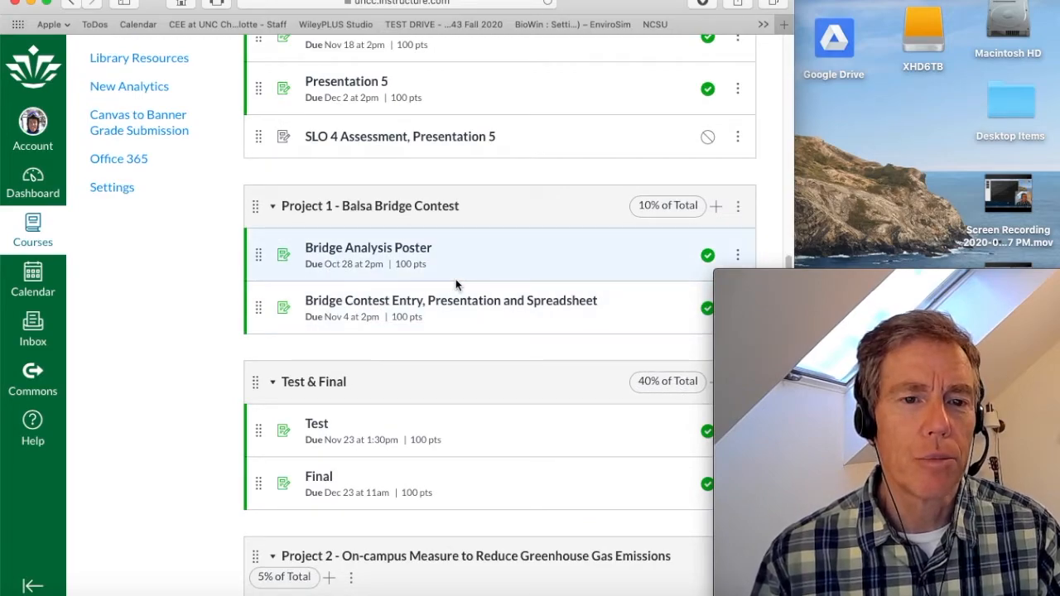
mouse_move(470, 323)
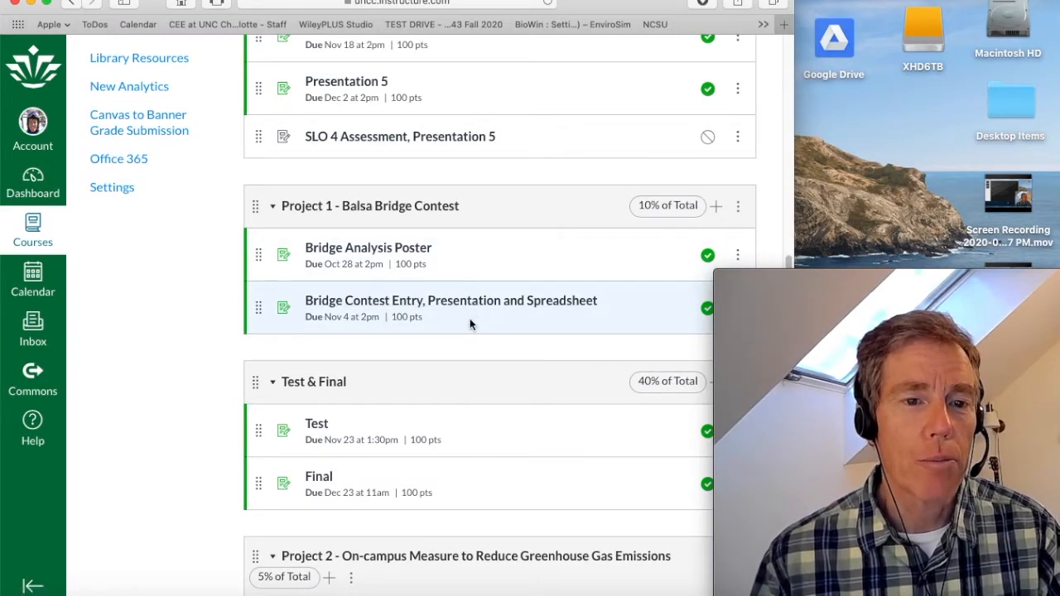
scroll("down", 3)
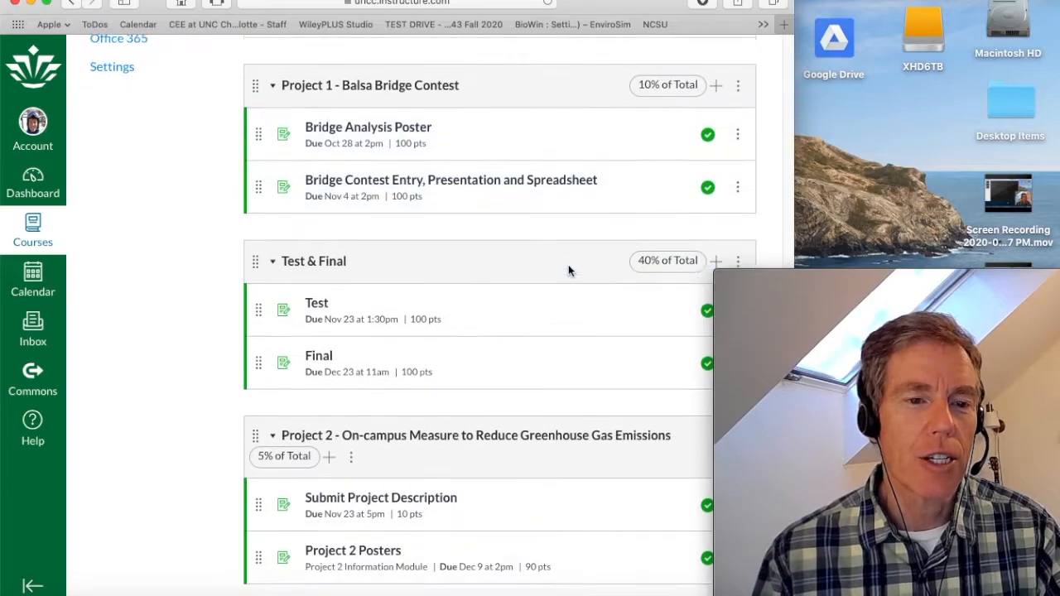
scroll("down", 3)
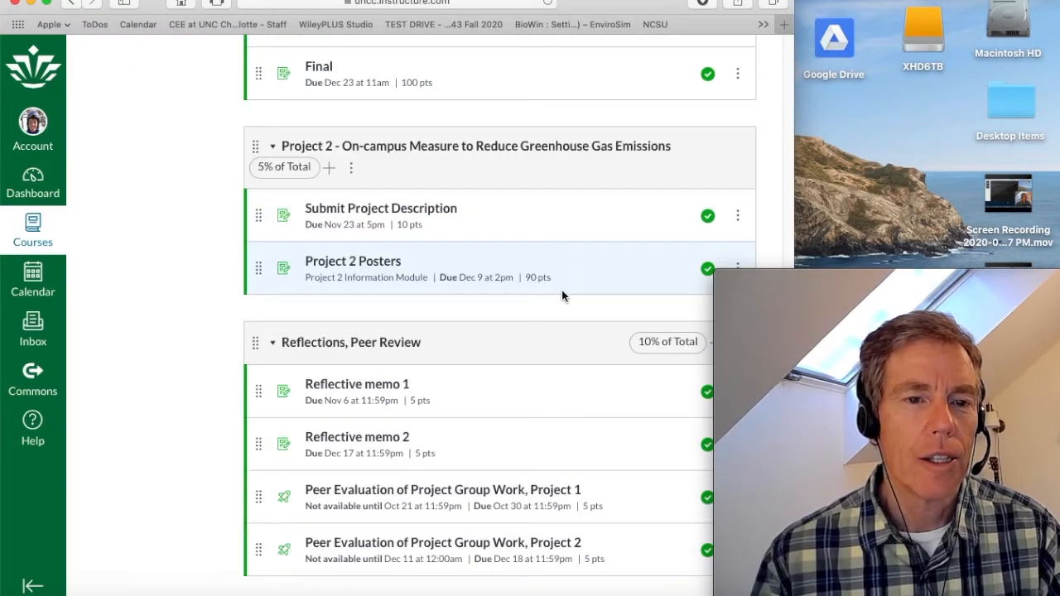
mouse_move(529, 290)
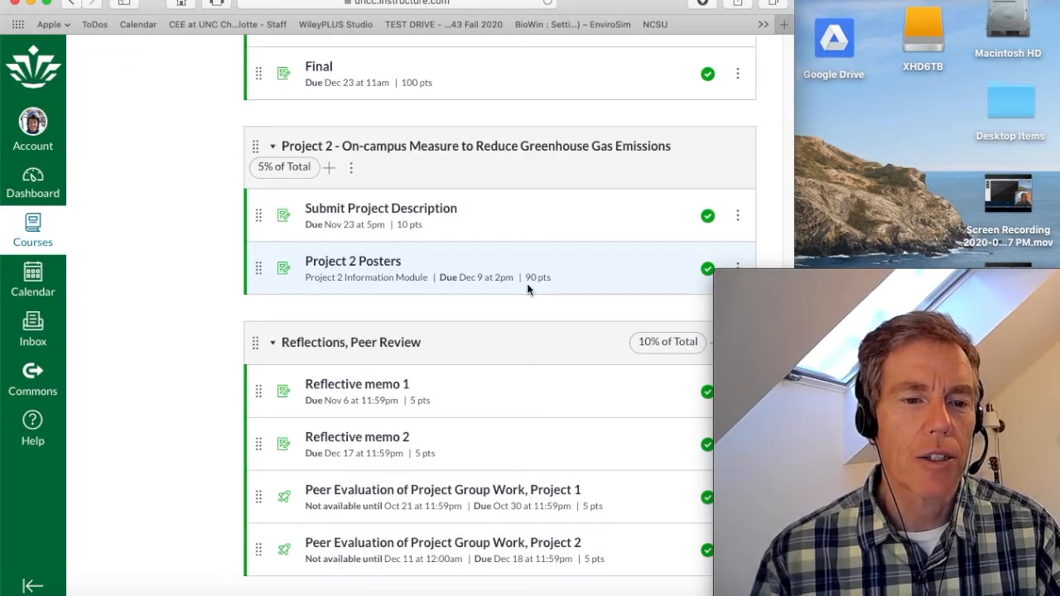
scroll("down", 3)
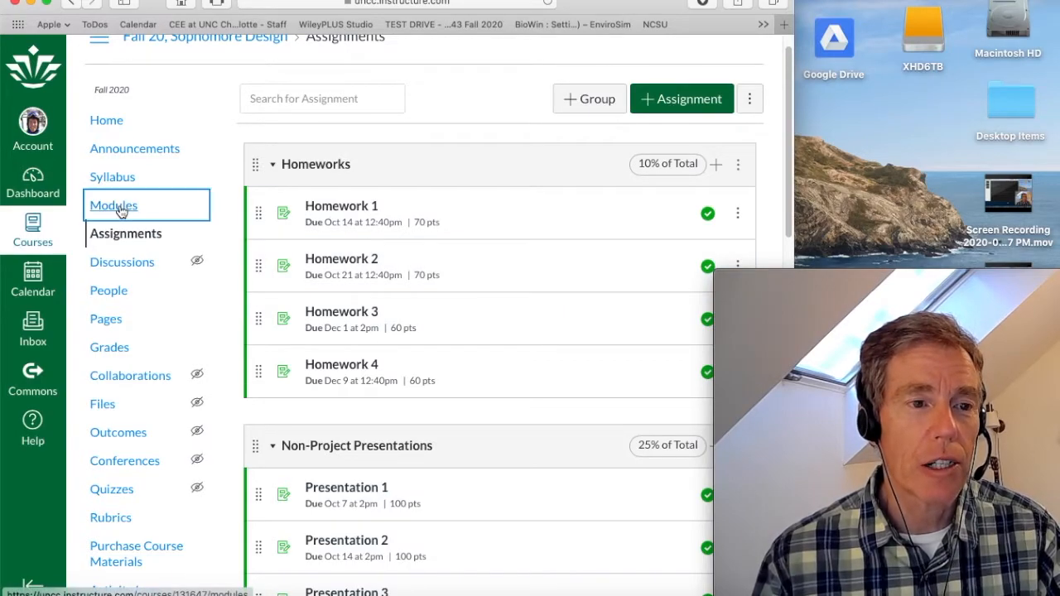
Step: Open Modules, collapse all modules to titles, and scroll to Balsa Wood Bridge Contest
left_click(113, 204)
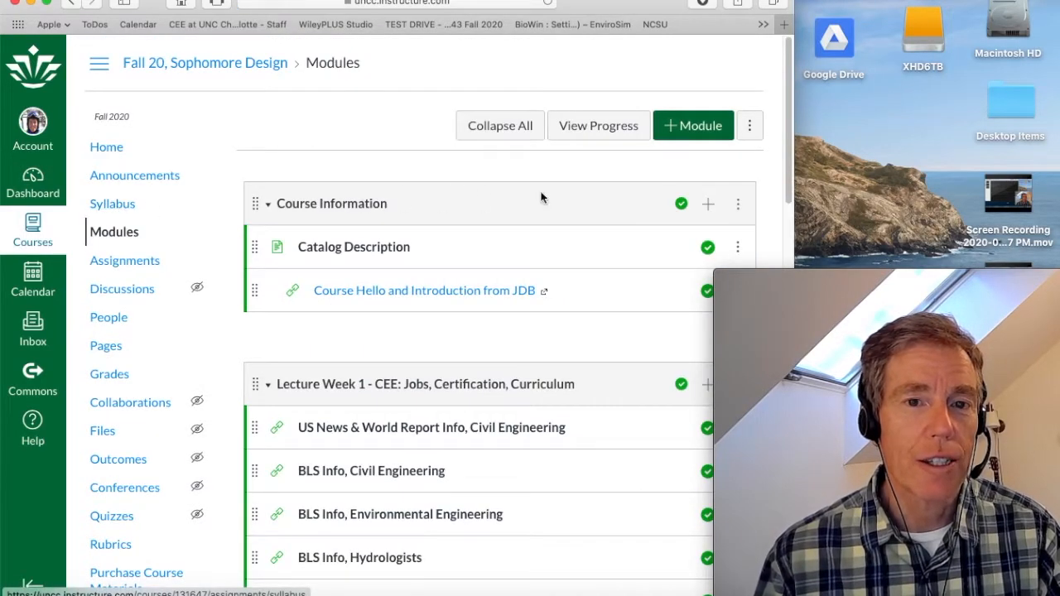
left_click(499, 126)
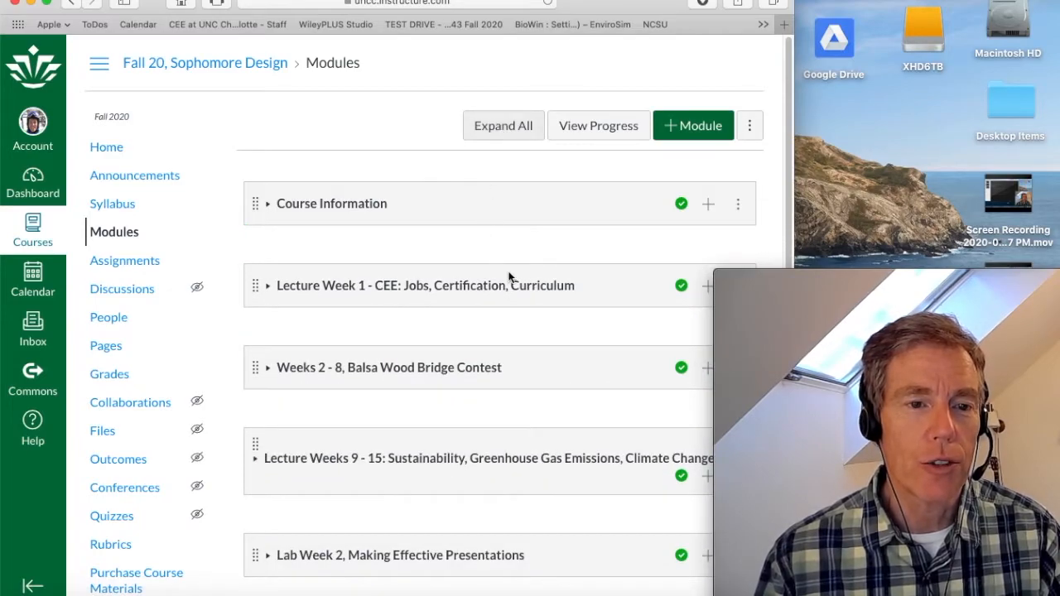
mouse_move(574, 389)
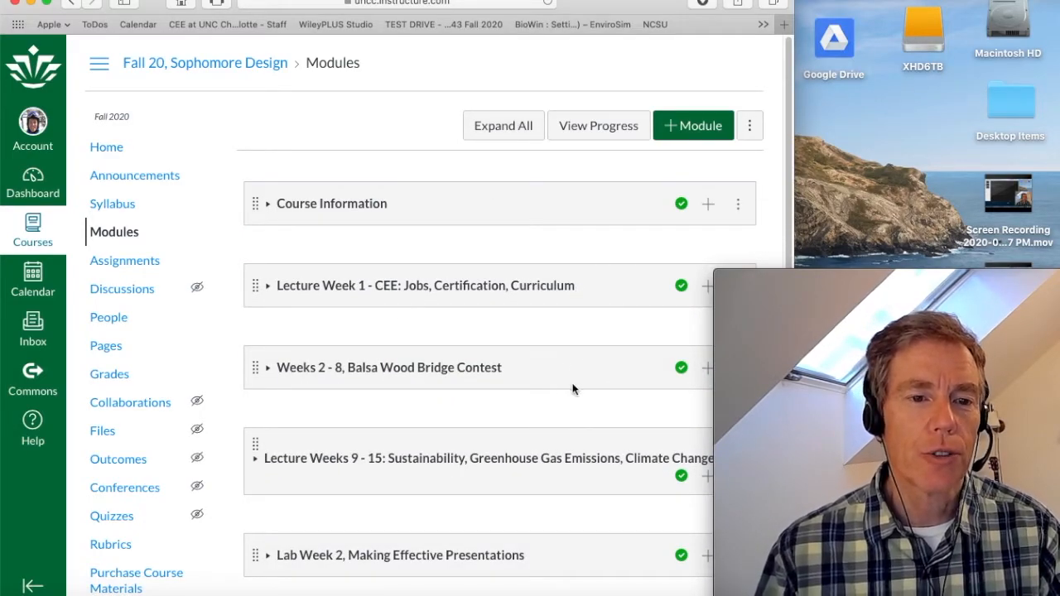
mouse_move(406, 301)
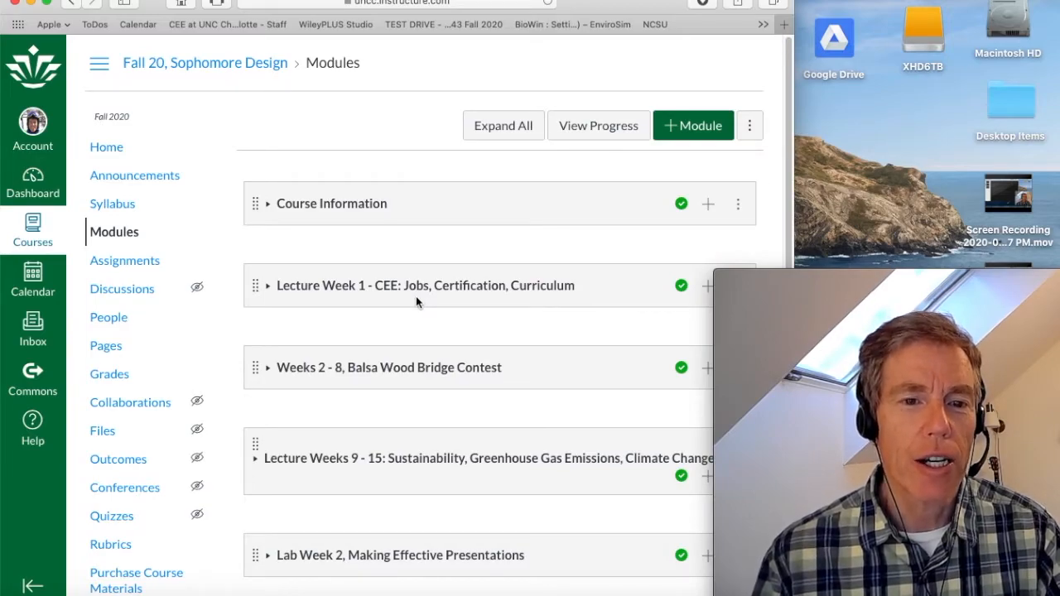
mouse_move(422, 397)
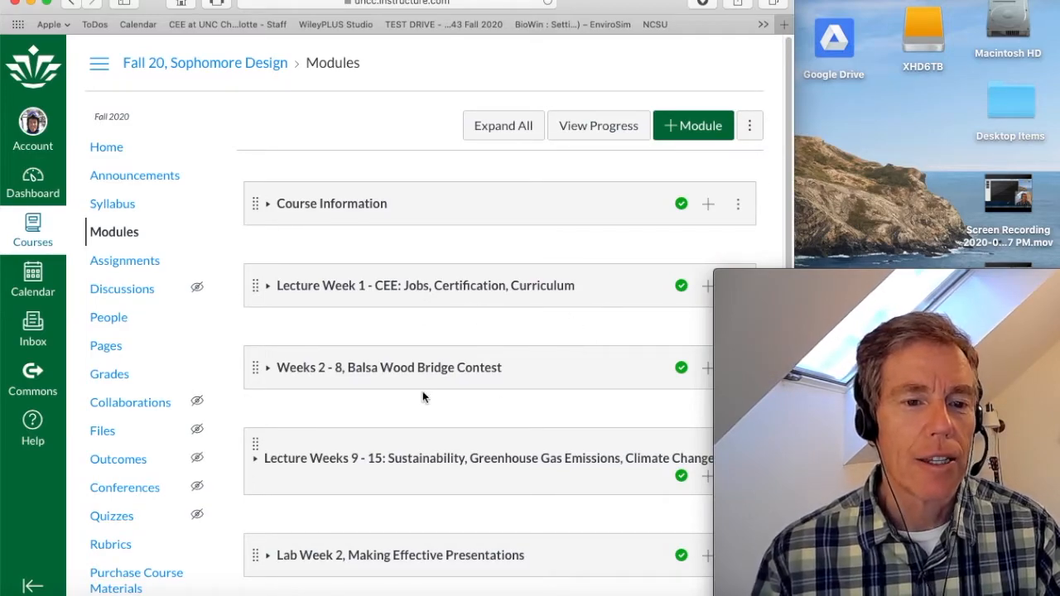
mouse_move(495, 378)
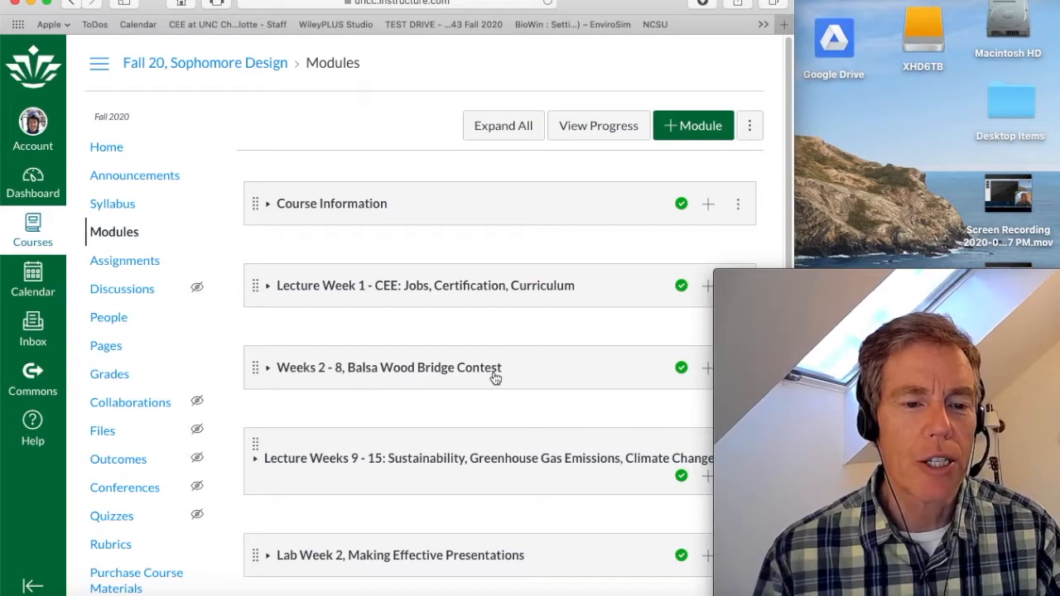
scroll("down", 3)
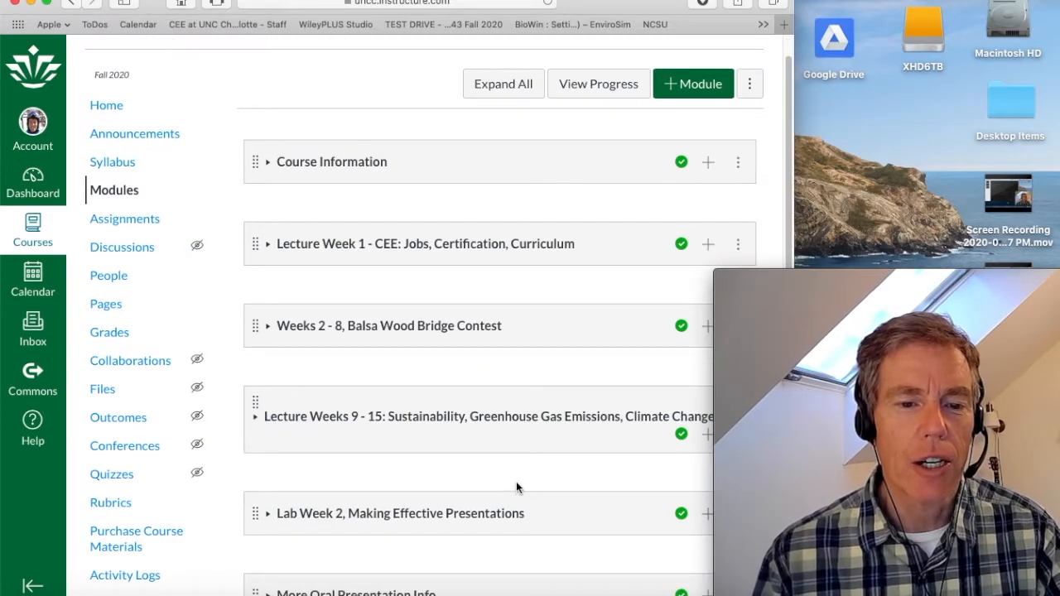
mouse_move(457, 456)
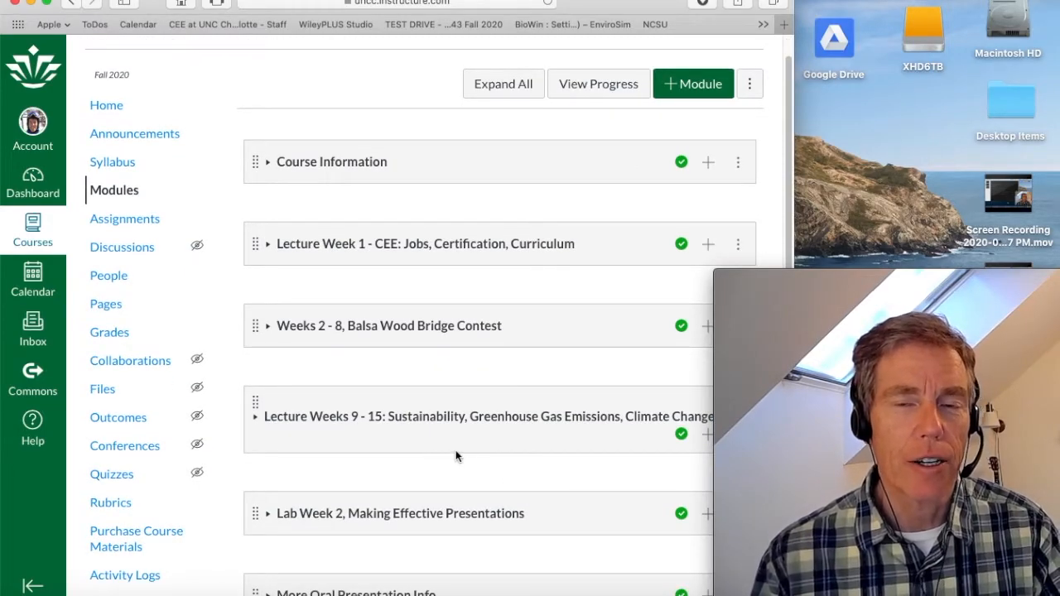
mouse_move(440, 372)
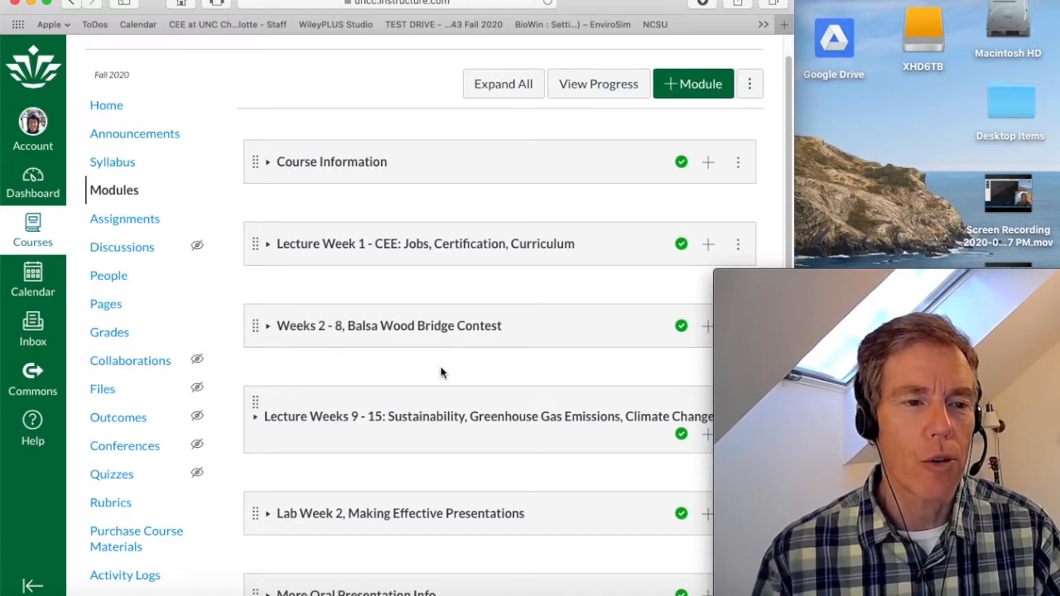
scroll("down", 3)
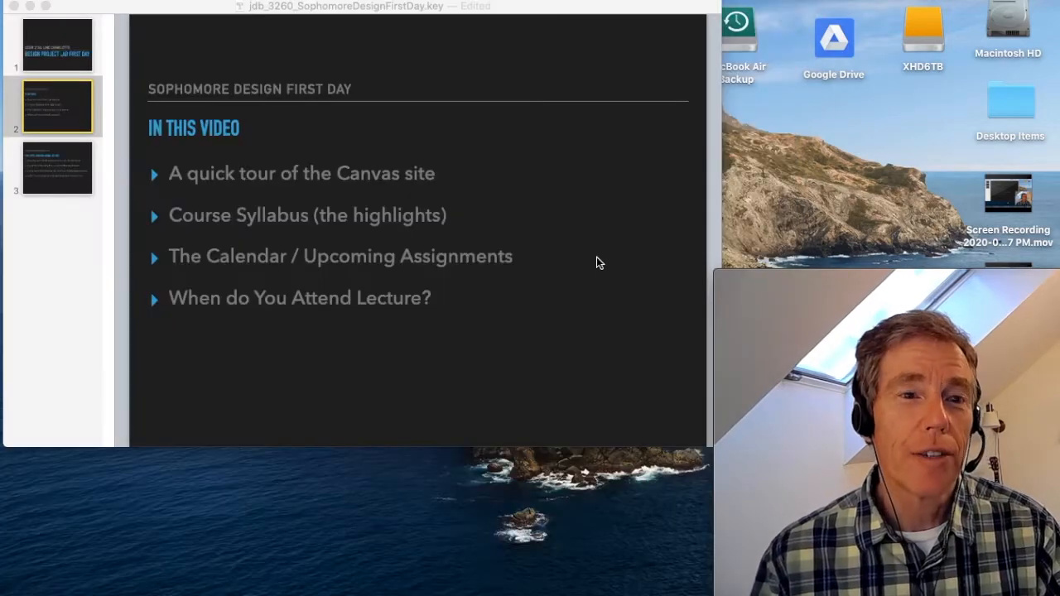
mouse_move(605, 307)
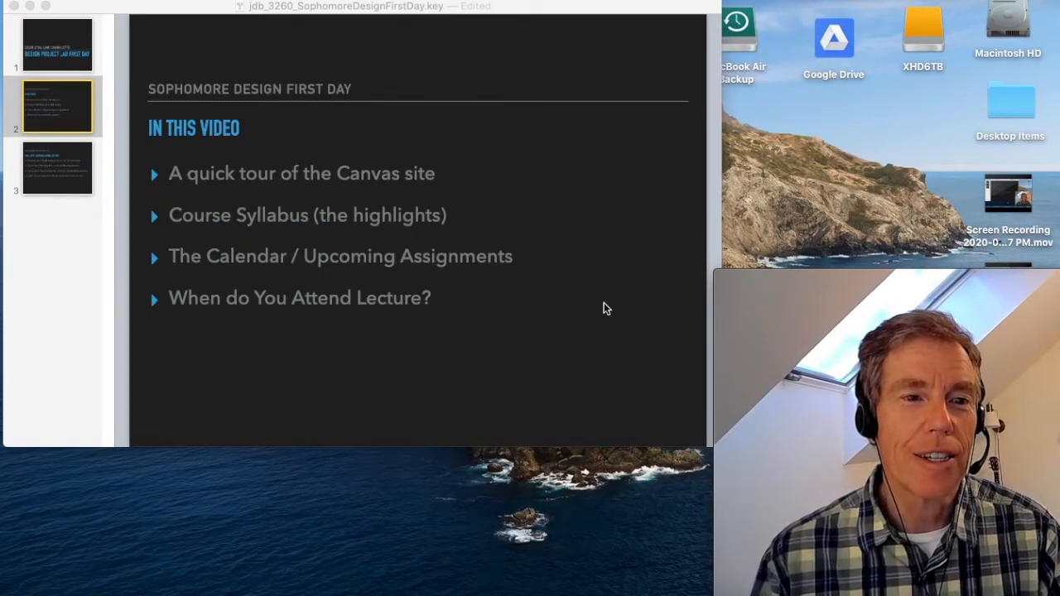
mouse_move(593, 283)
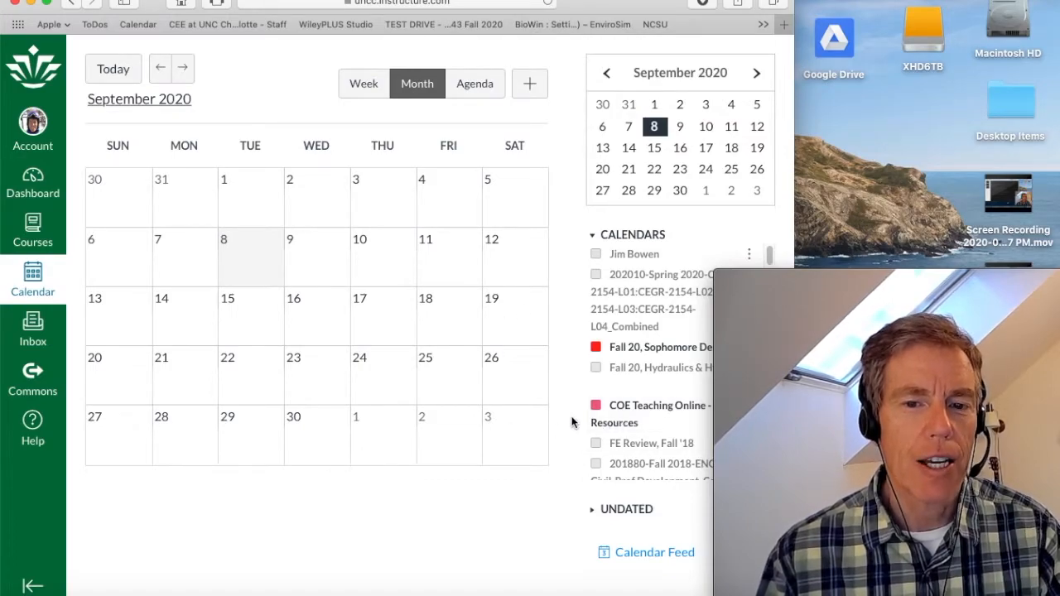
mouse_move(535, 257)
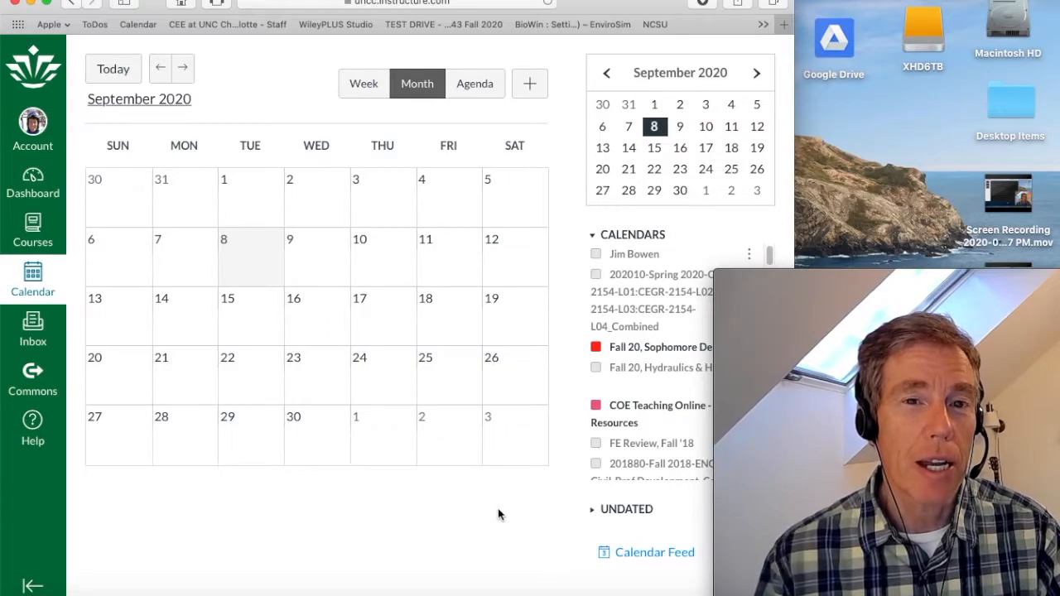
mouse_move(403, 523)
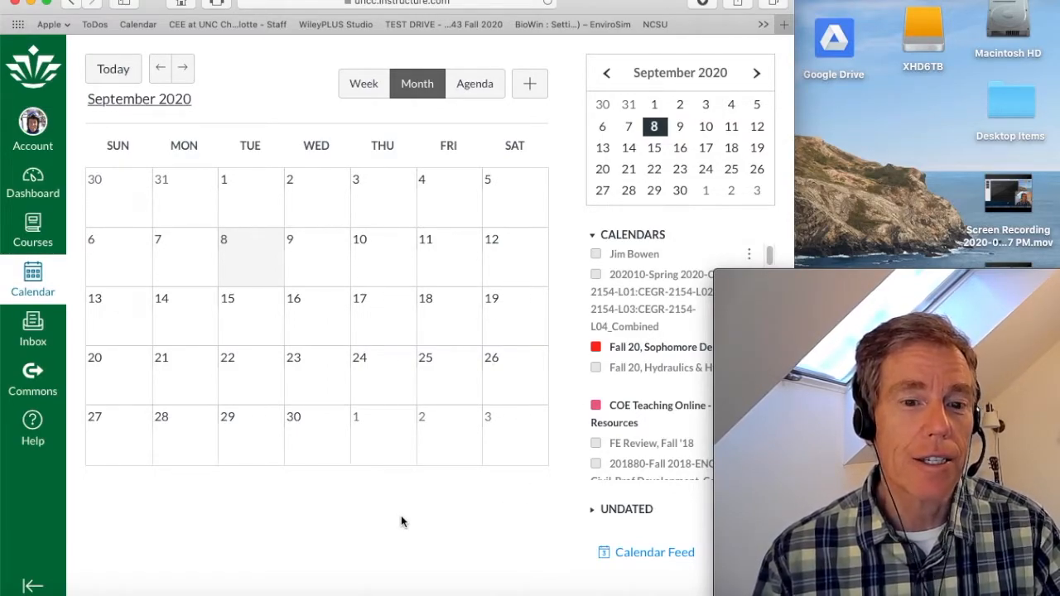
mouse_move(419, 489)
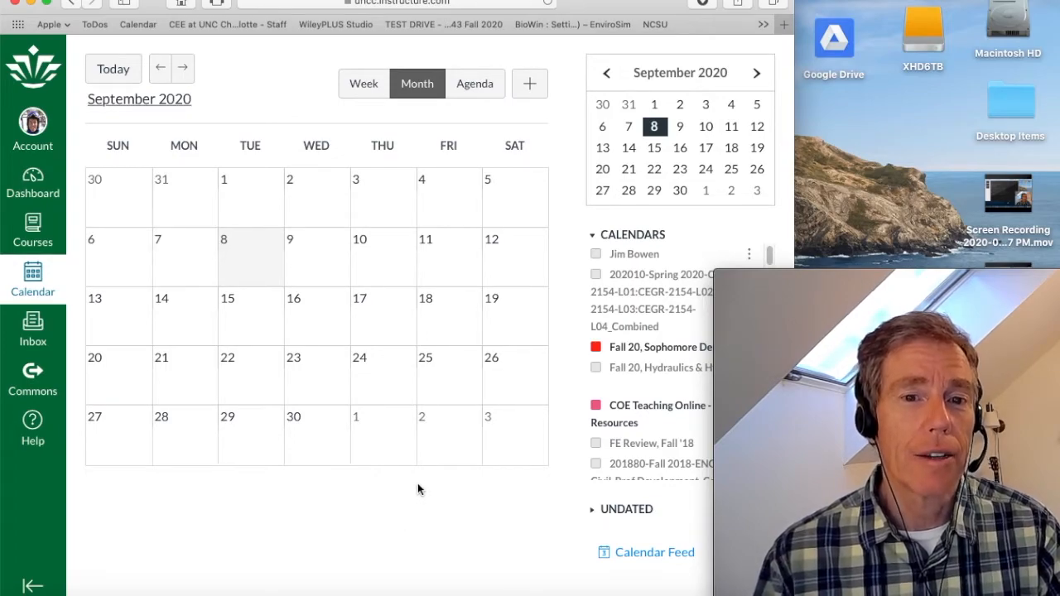
mouse_move(414, 483)
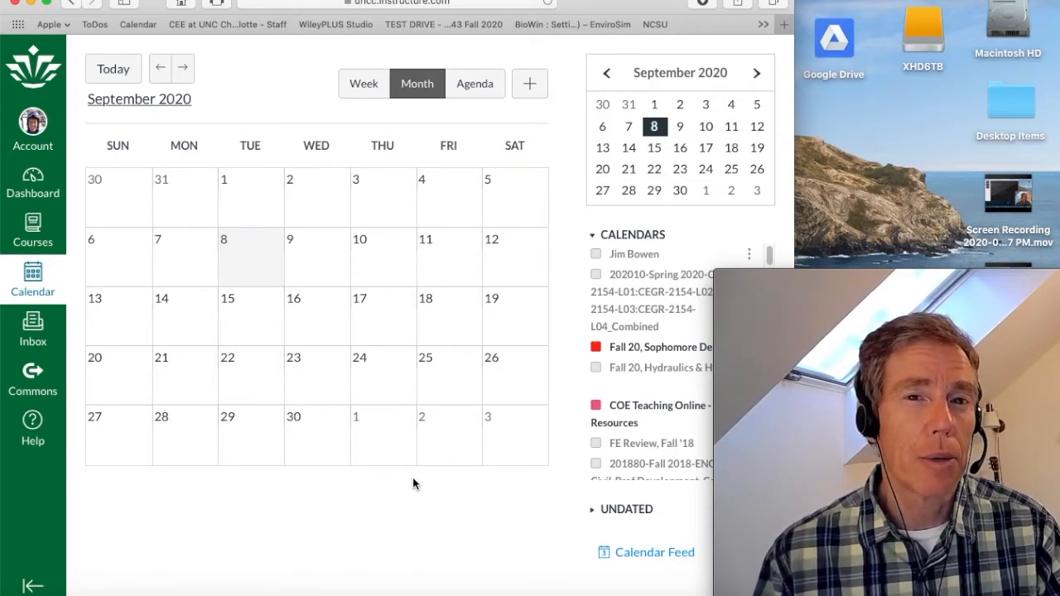
mouse_move(437, 489)
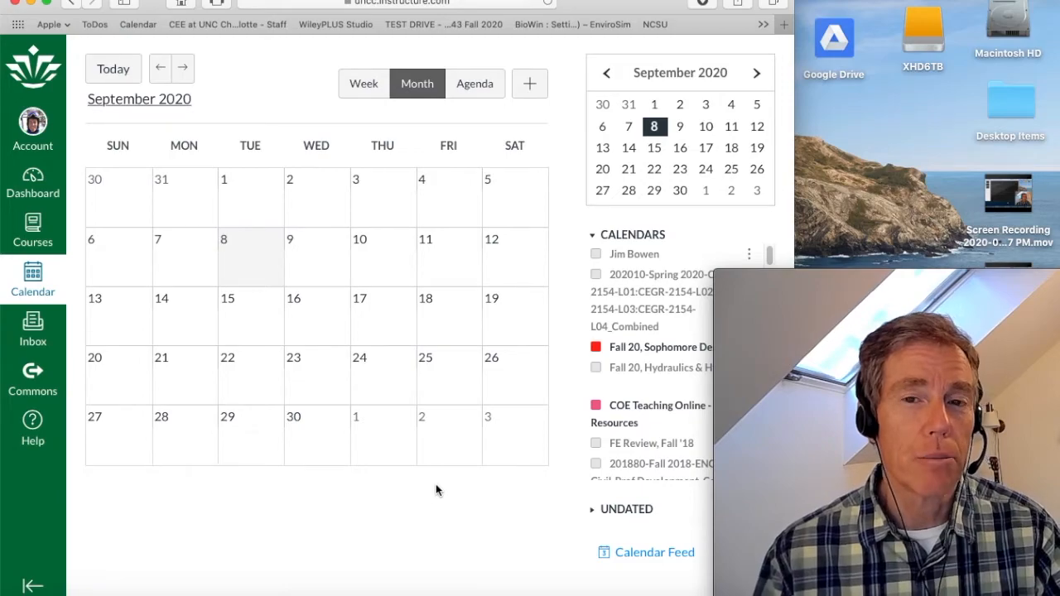
Step: Return from the calendar to the syllabus Course Summary of October and November due dates
left_click(756, 73)
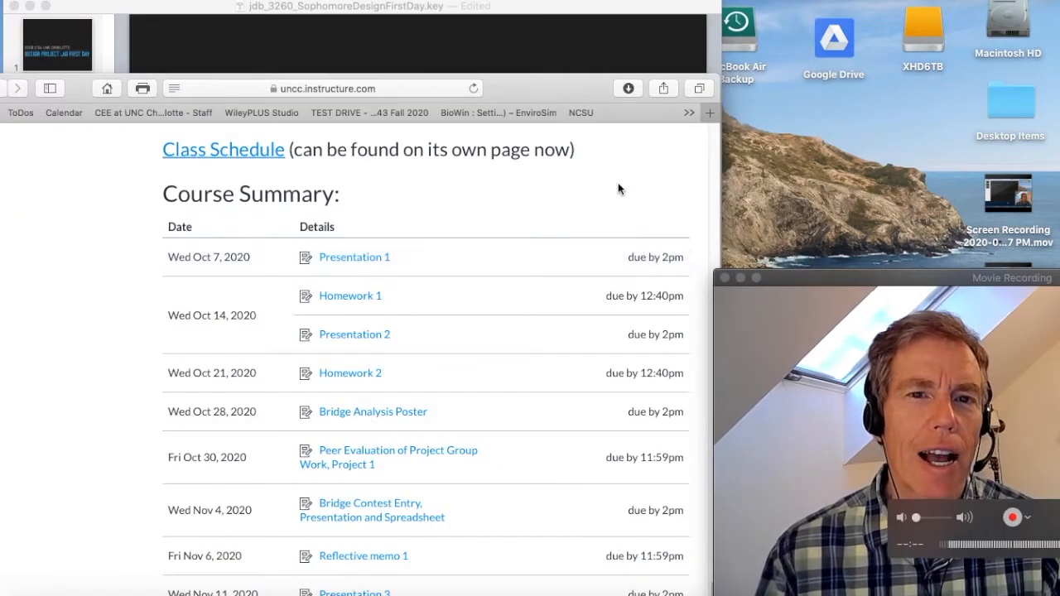
mouse_move(613, 209)
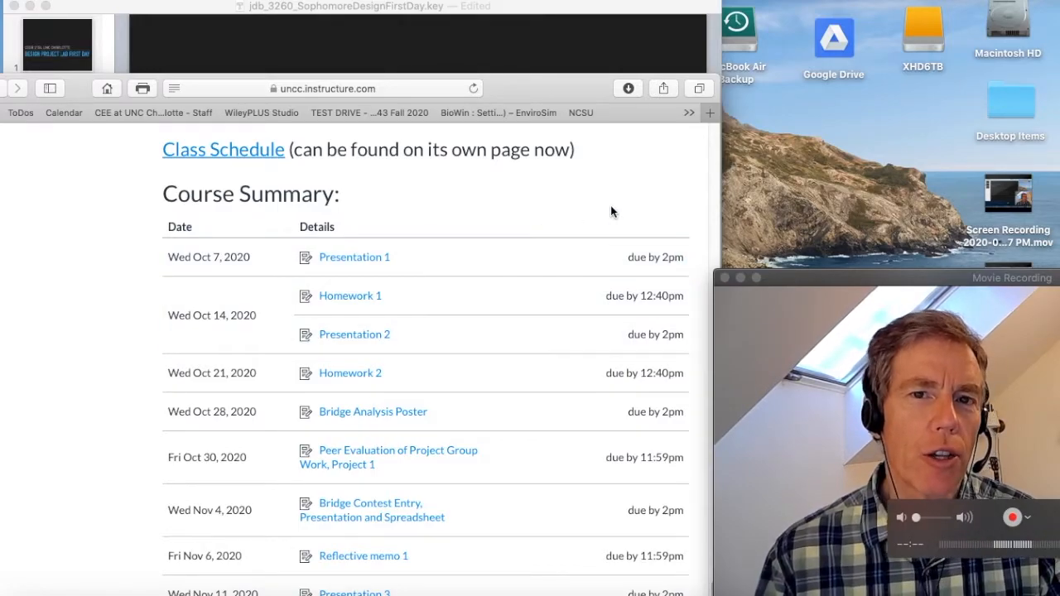
mouse_move(607, 221)
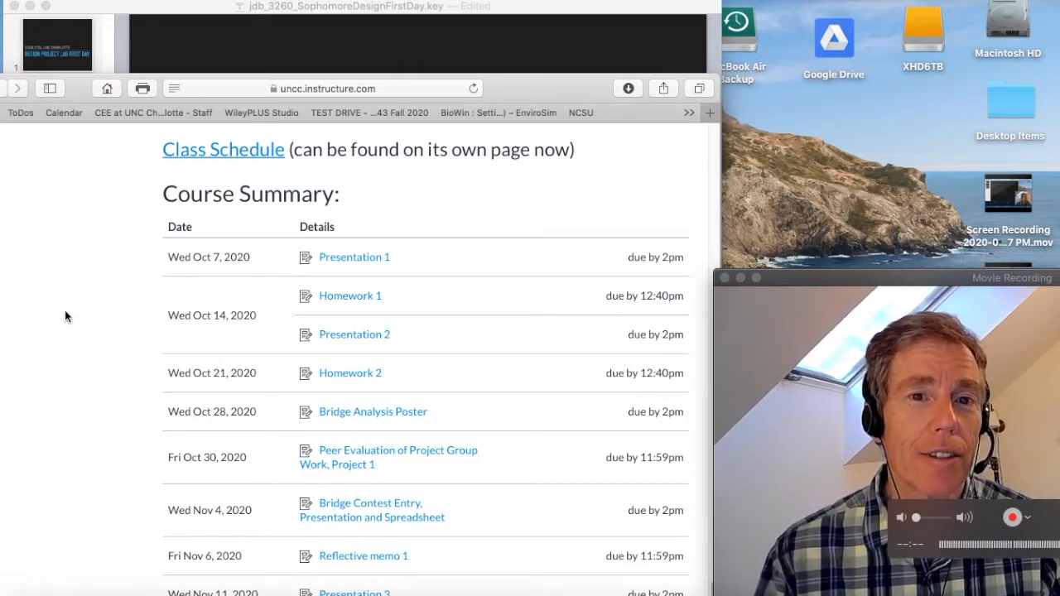
mouse_move(40, 332)
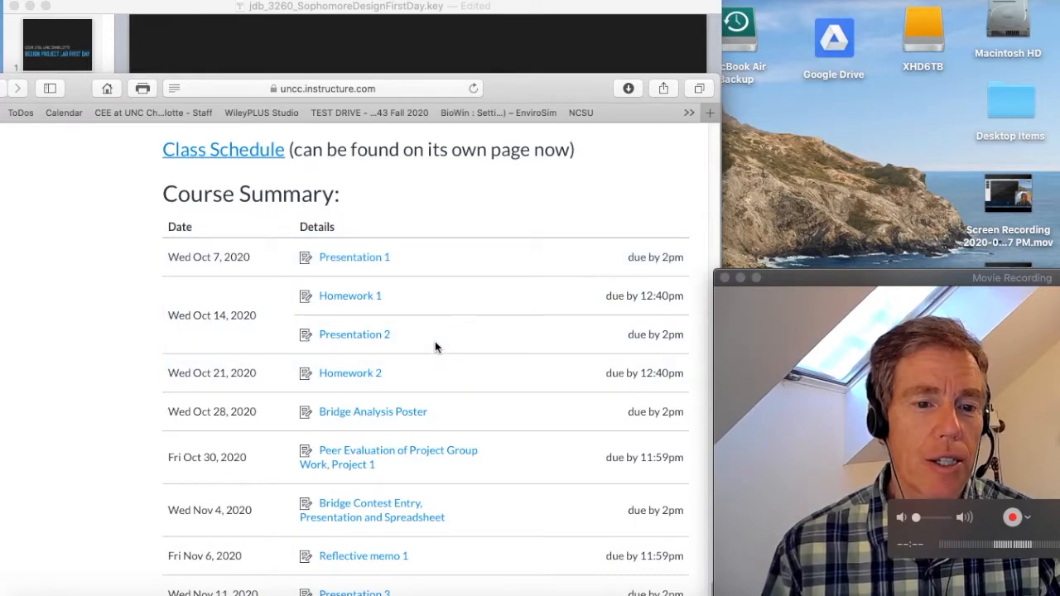
mouse_move(429, 389)
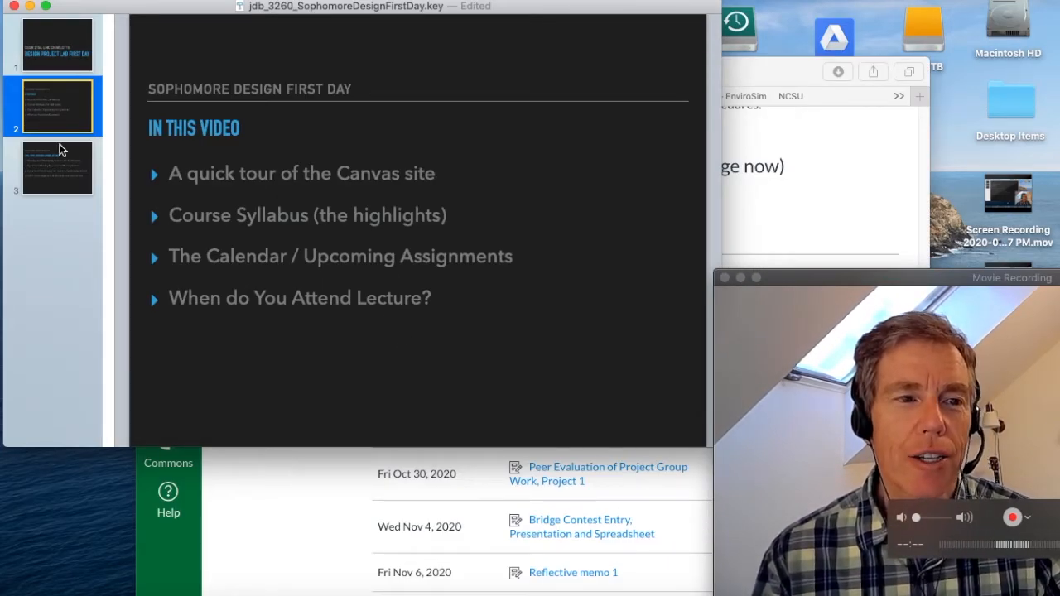
Step: Select slide 3, 'When Do I Attend Lecture?', showing the G287 capacity of 40
left_click(55, 168)
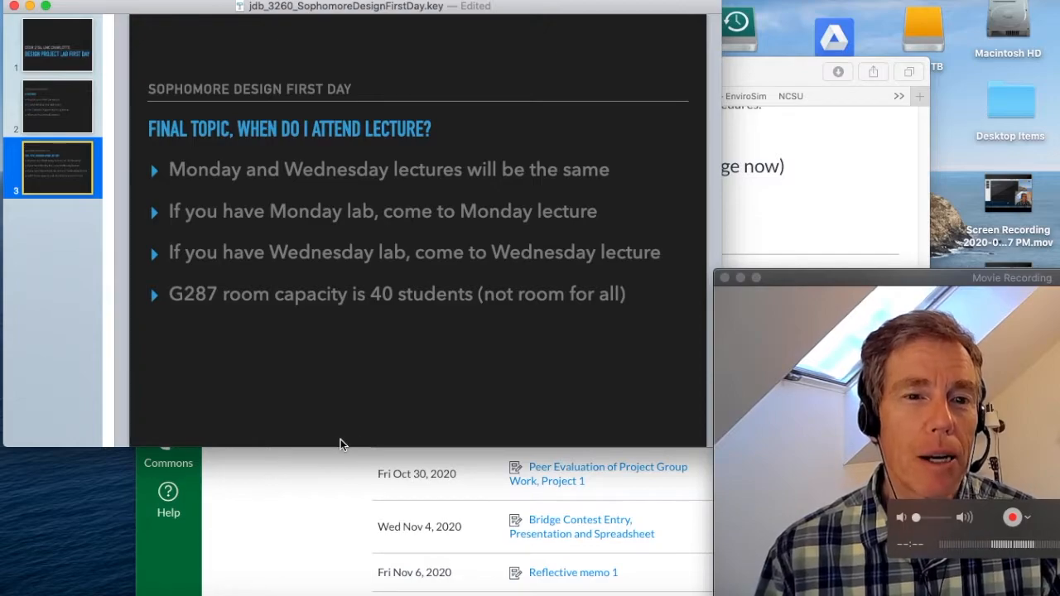
mouse_move(328, 418)
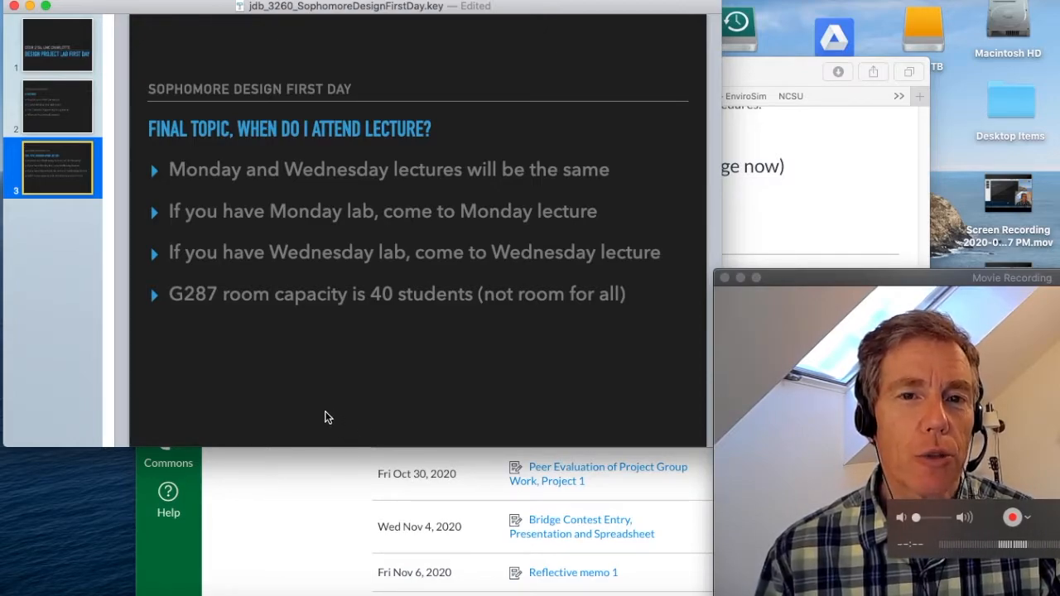
mouse_move(267, 408)
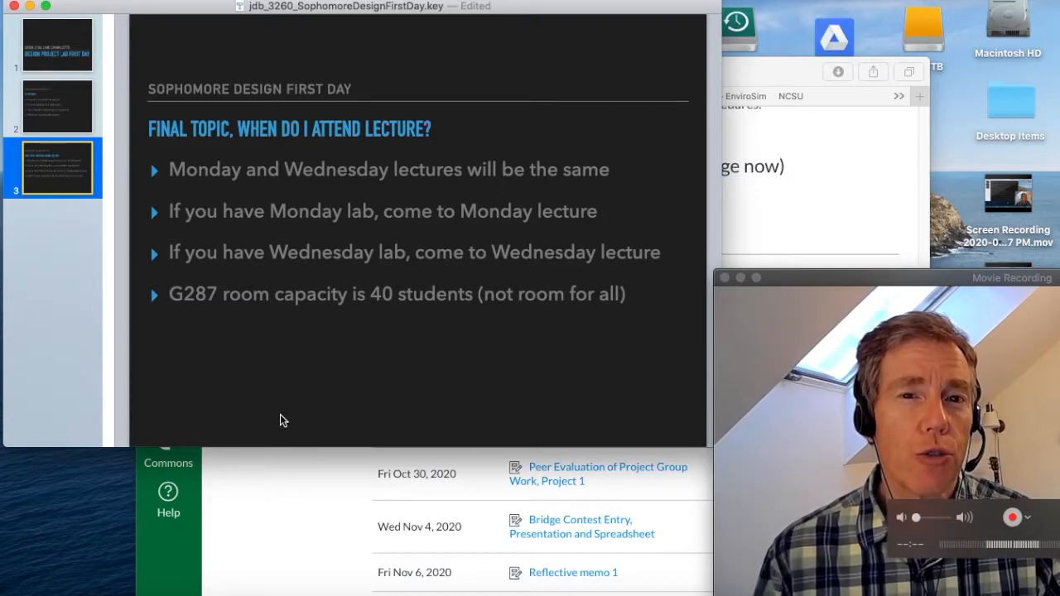
mouse_move(288, 416)
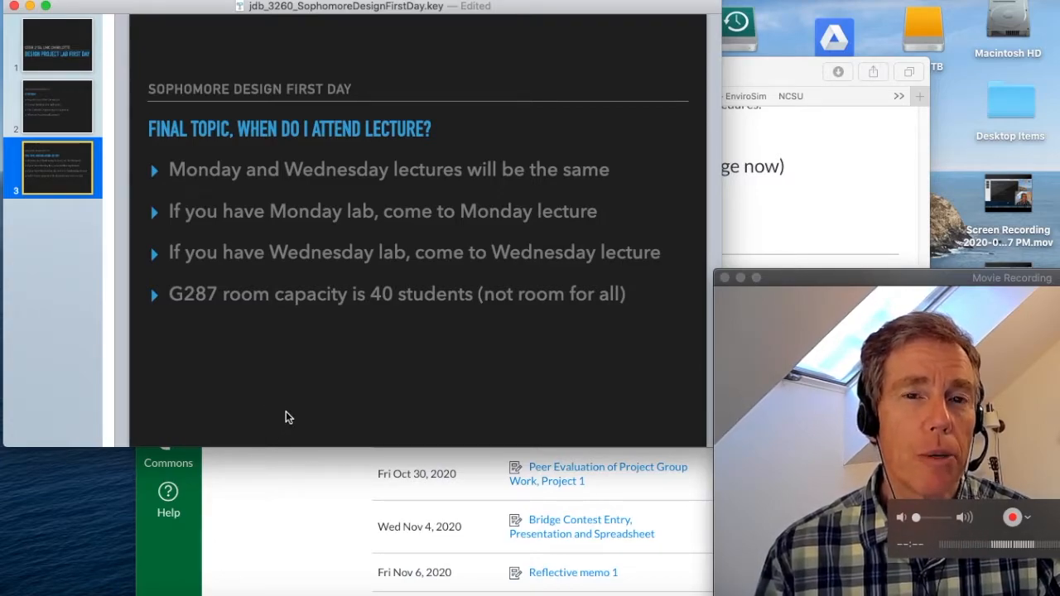
mouse_move(306, 408)
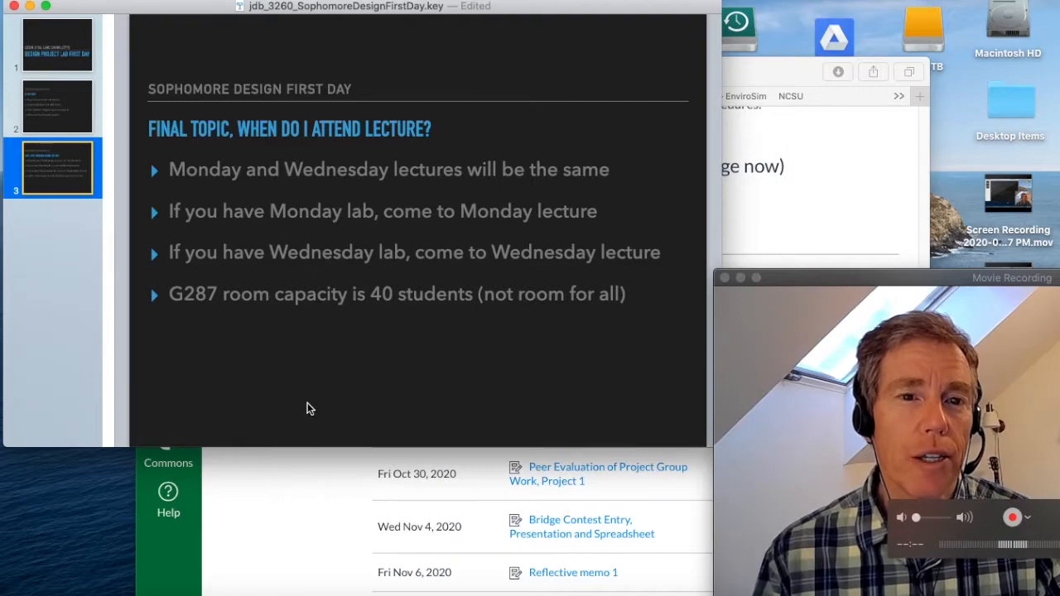
mouse_move(278, 390)
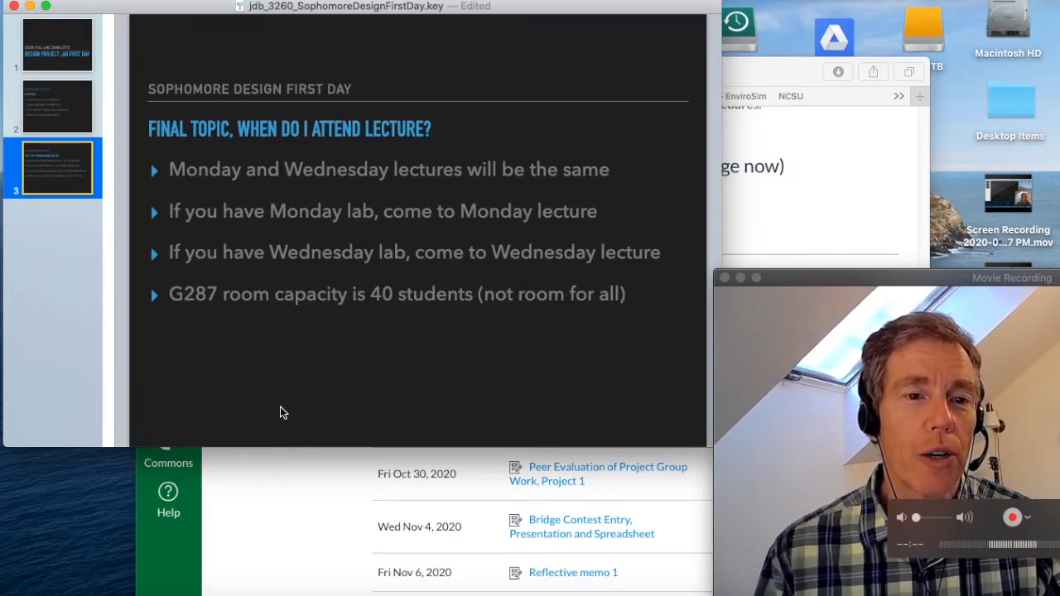
mouse_move(295, 423)
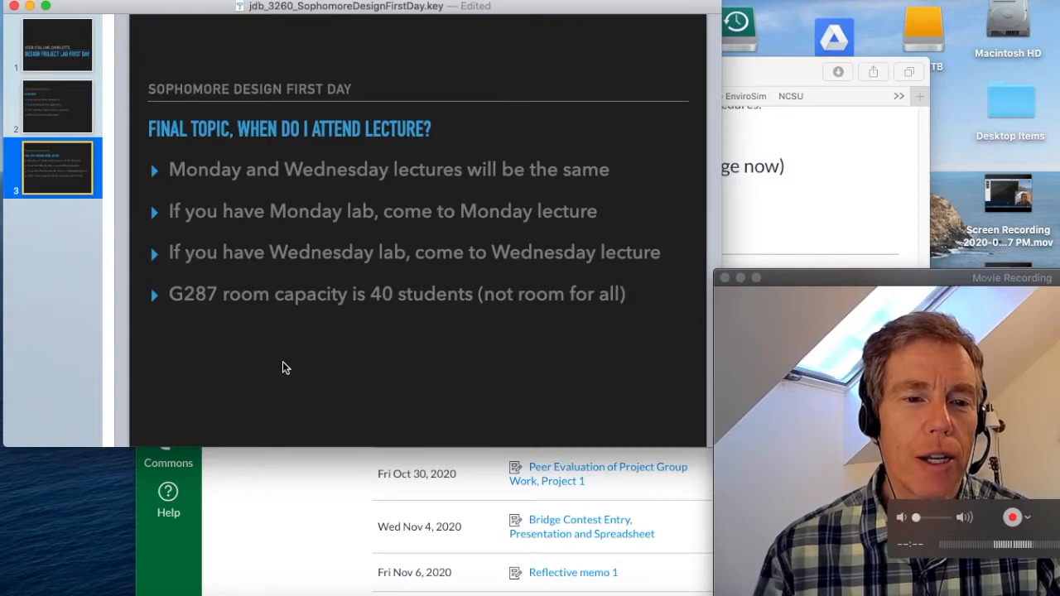
mouse_move(324, 380)
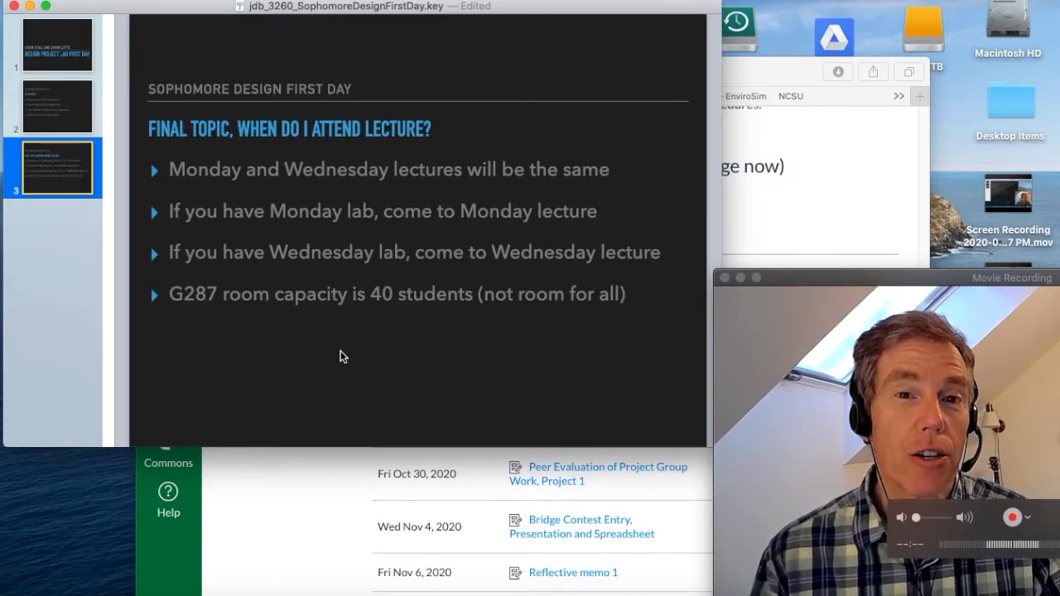
mouse_move(385, 350)
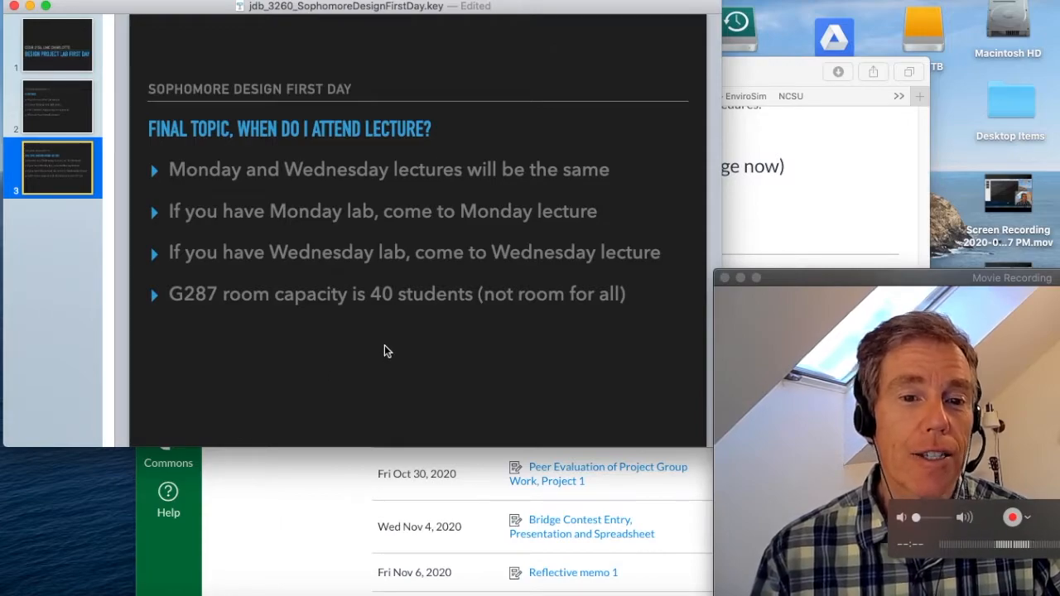
mouse_move(400, 350)
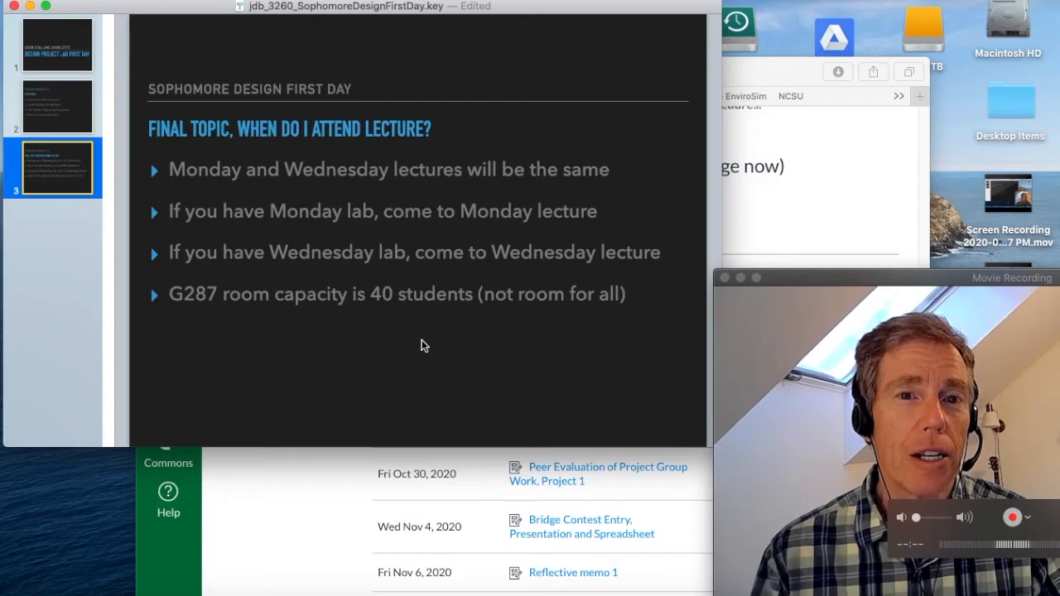
mouse_move(463, 327)
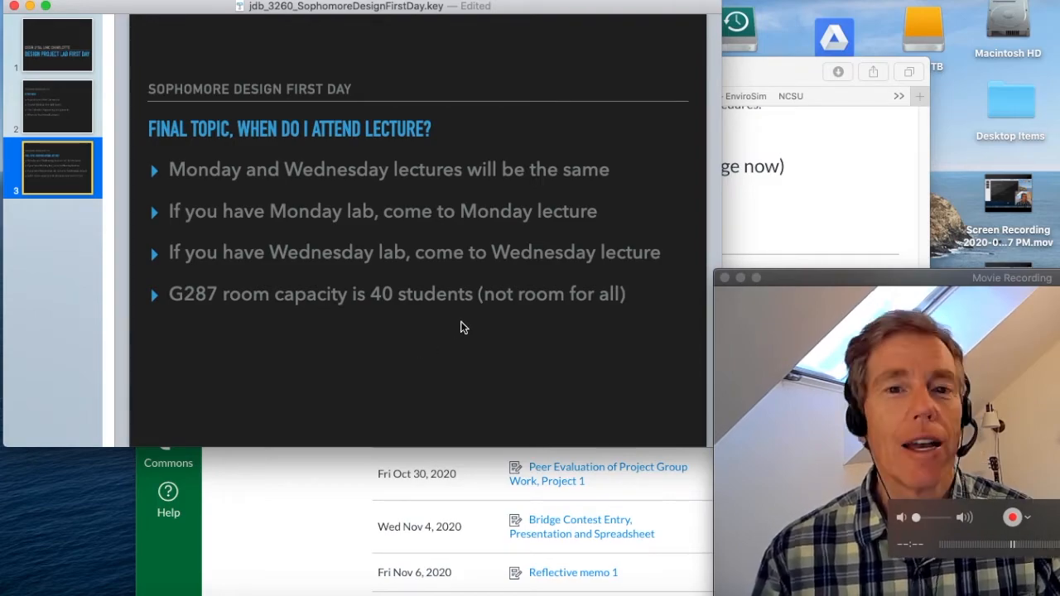
mouse_move(476, 396)
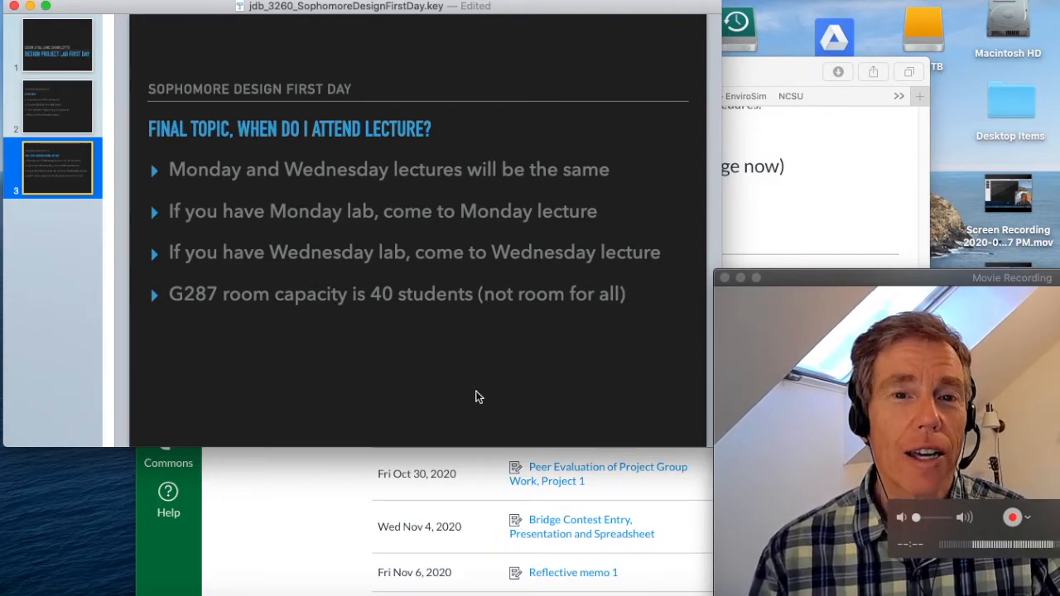
mouse_move(482, 380)
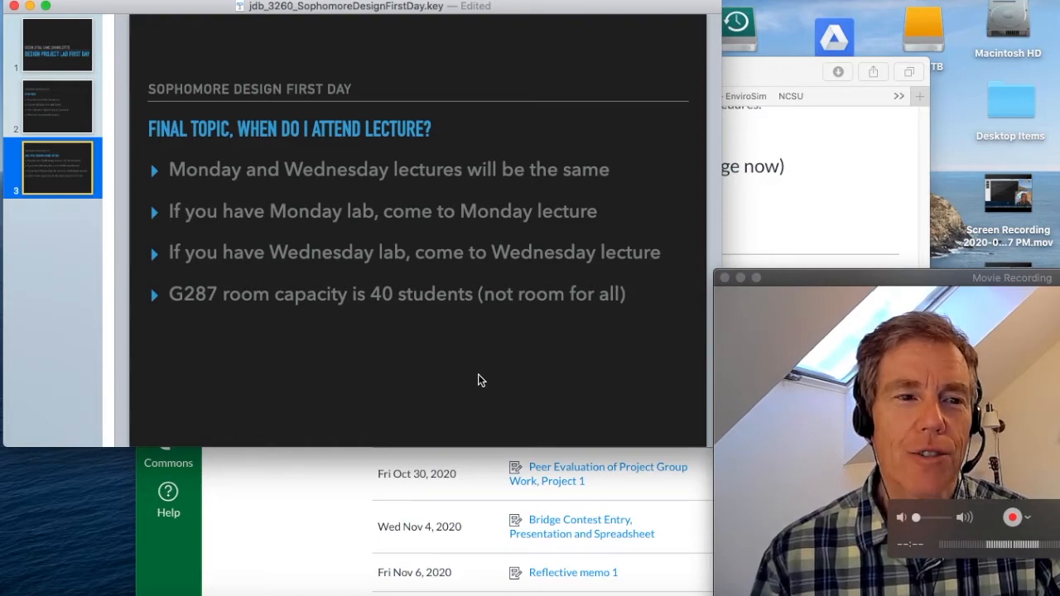